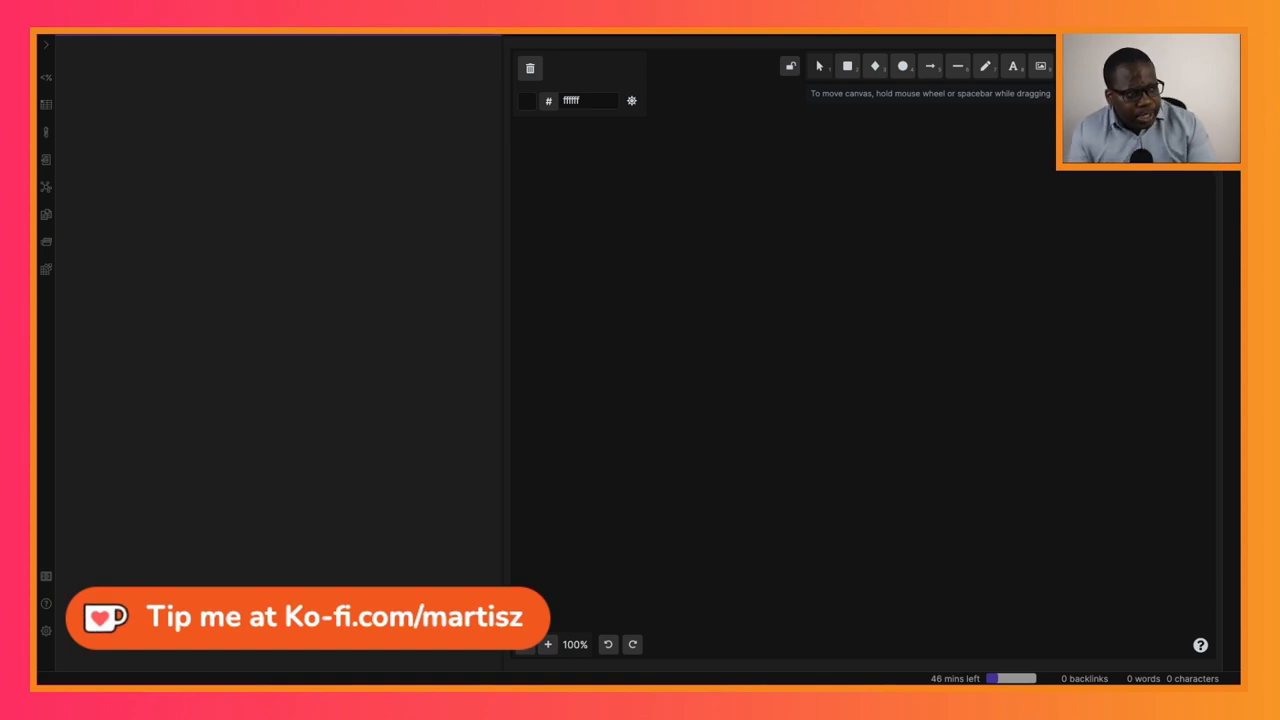
pyautogui.moveTo(272, 156)
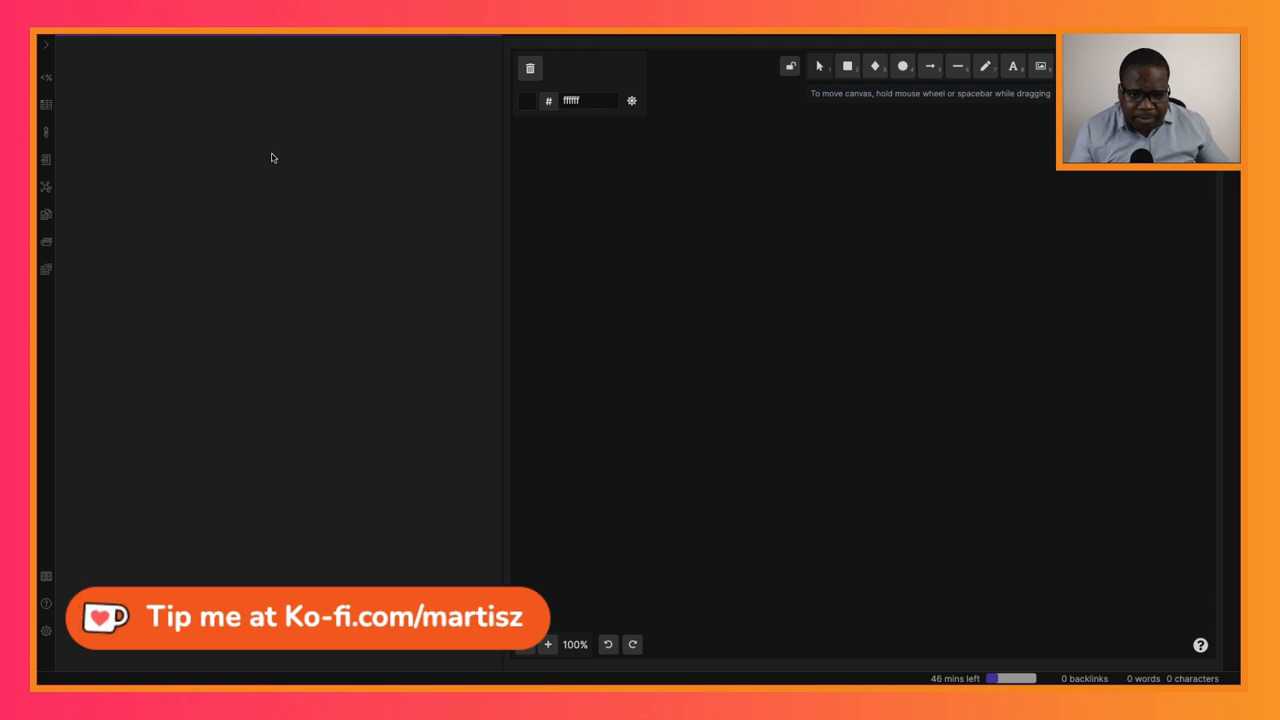
pyautogui.moveTo(516, 264)
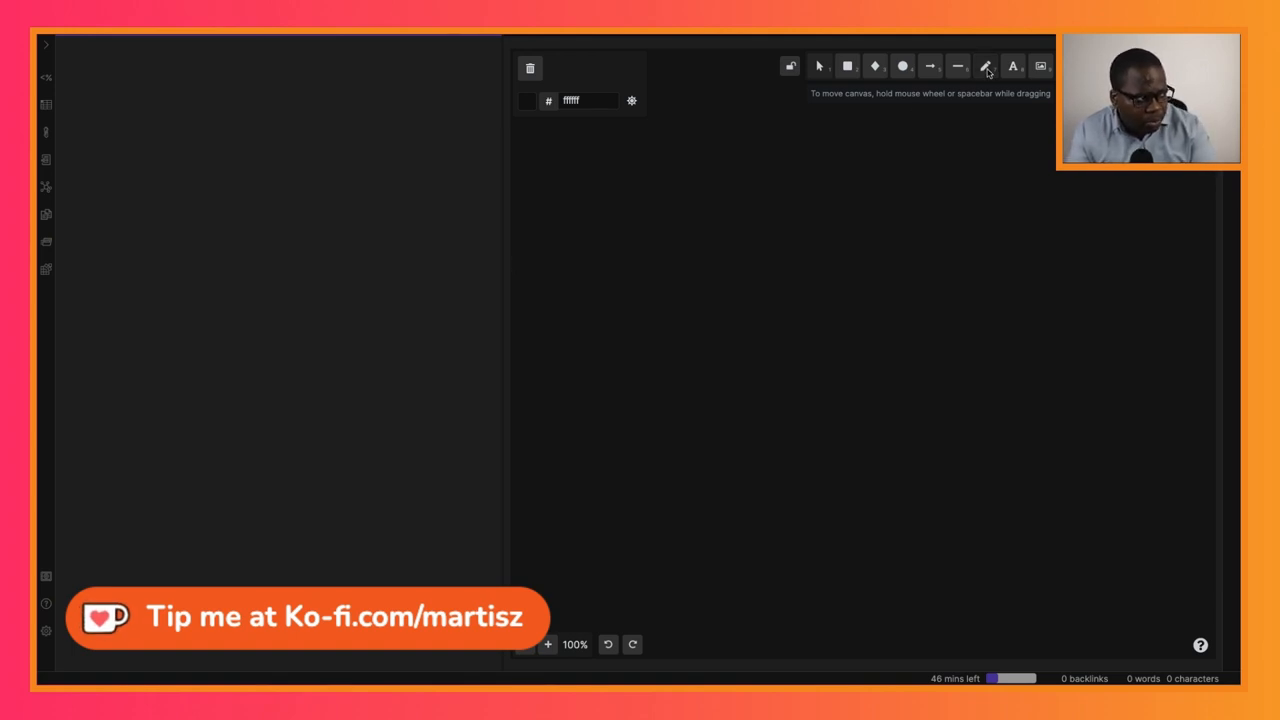
# Step: Freehand-sketch an oval, a small cup shape, a line and a page shape filled with scribbled text lines
pyautogui.click(984, 66)
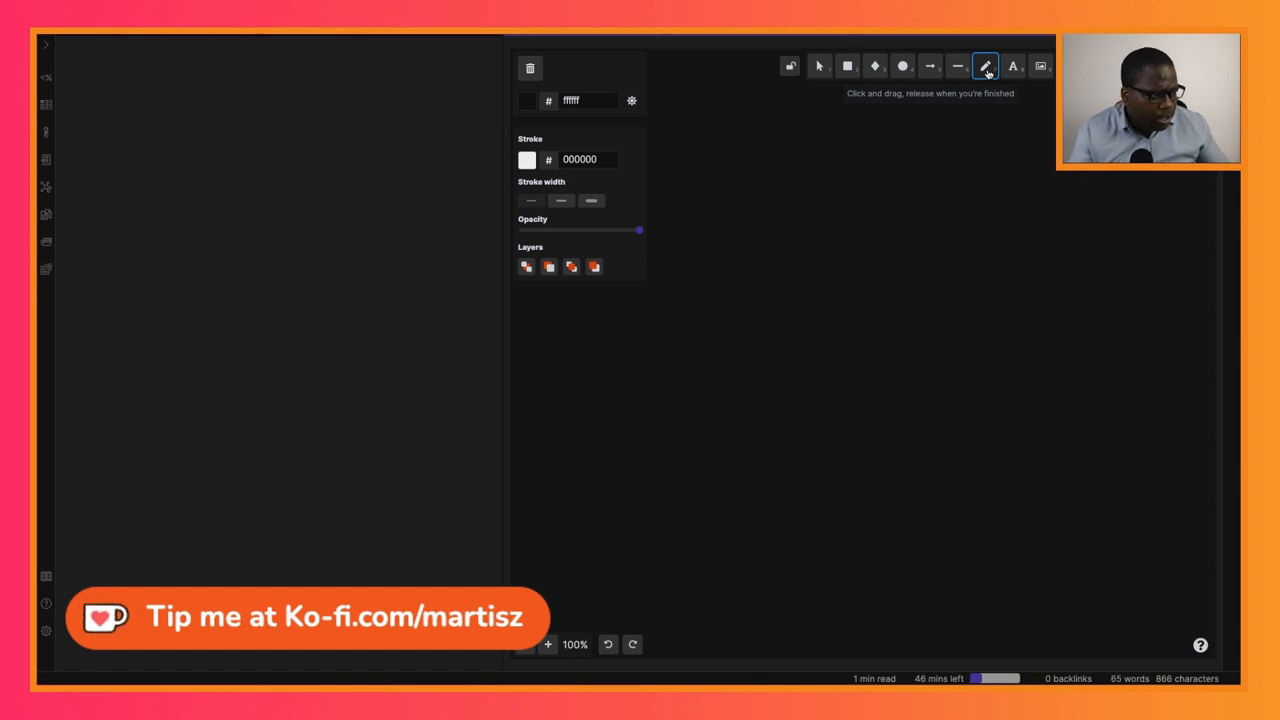
pyautogui.moveTo(568, 404)
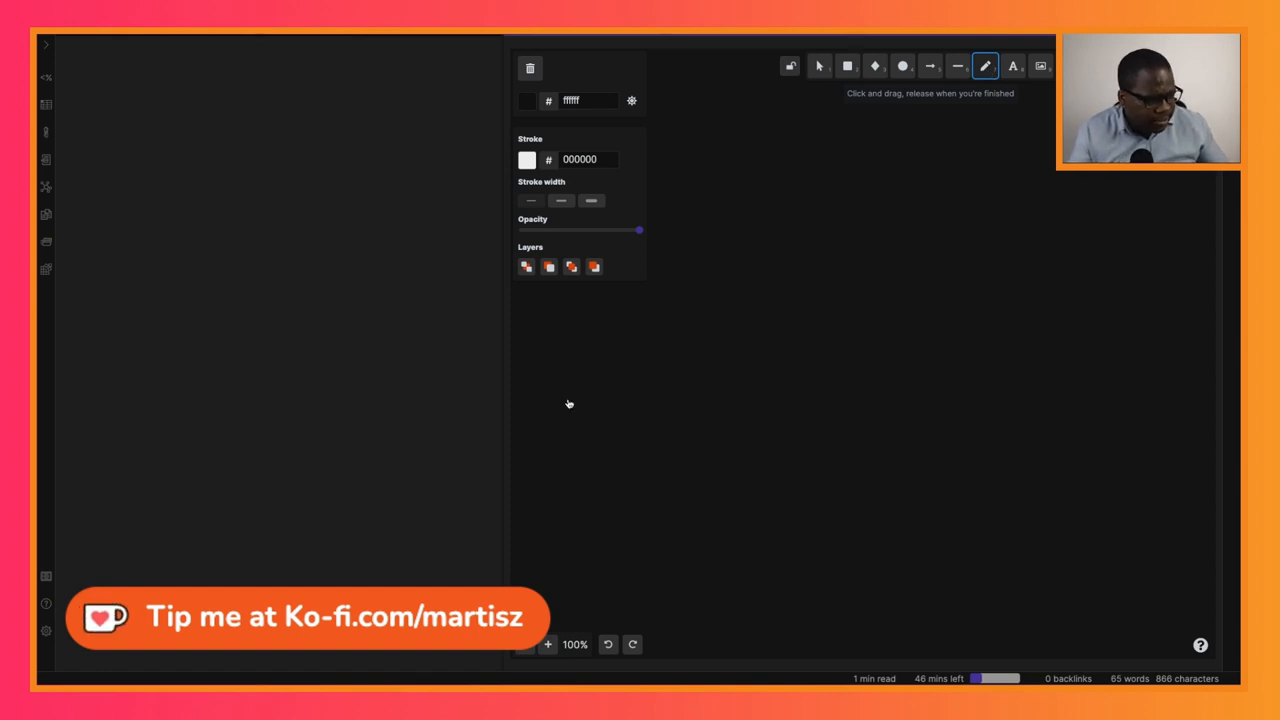
pyautogui.moveTo(650, 380); pyautogui.dragTo(710, 360)
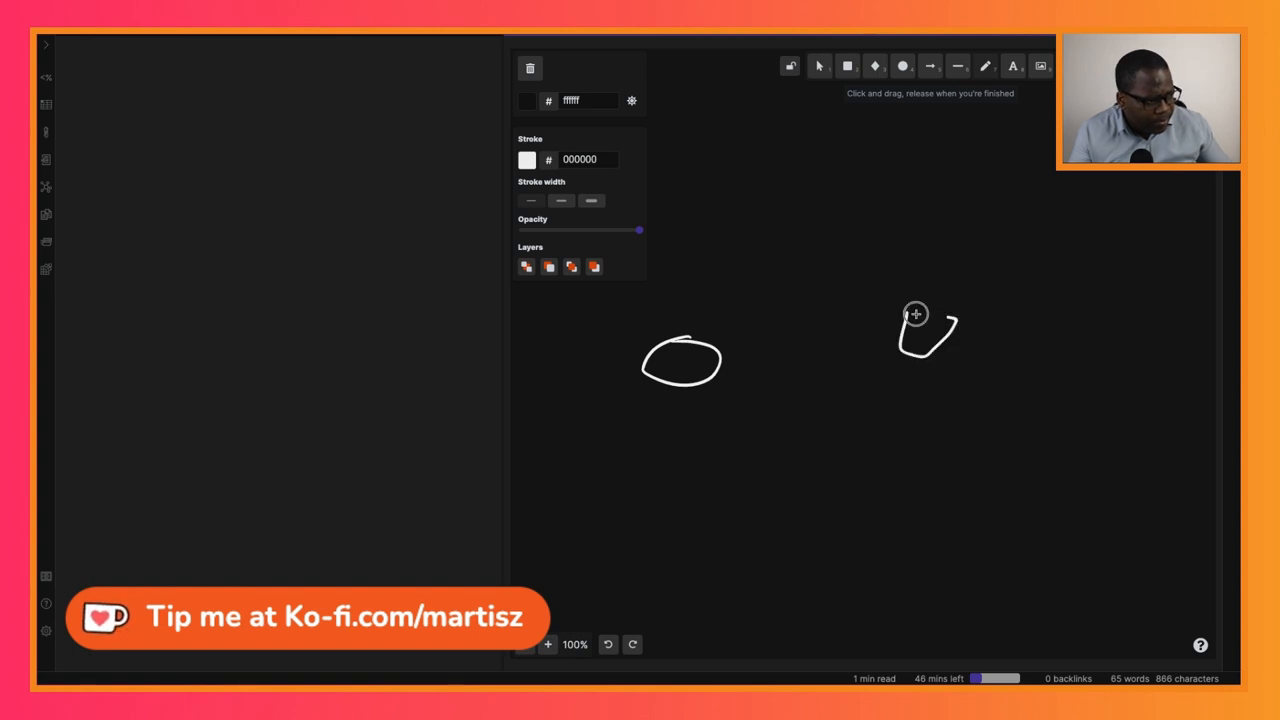
pyautogui.moveTo(722, 378); pyautogui.dragTo(856, 376)
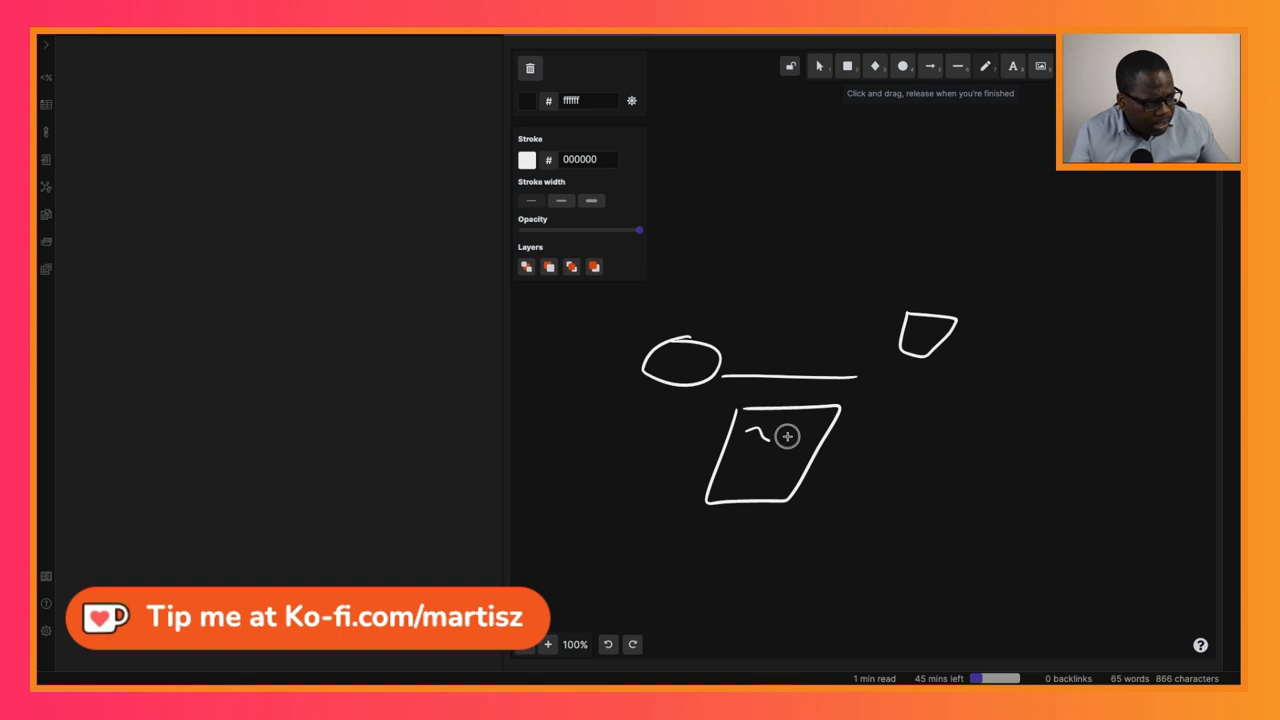
pyautogui.moveTo(756, 440); pyautogui.dragTo(780, 470)
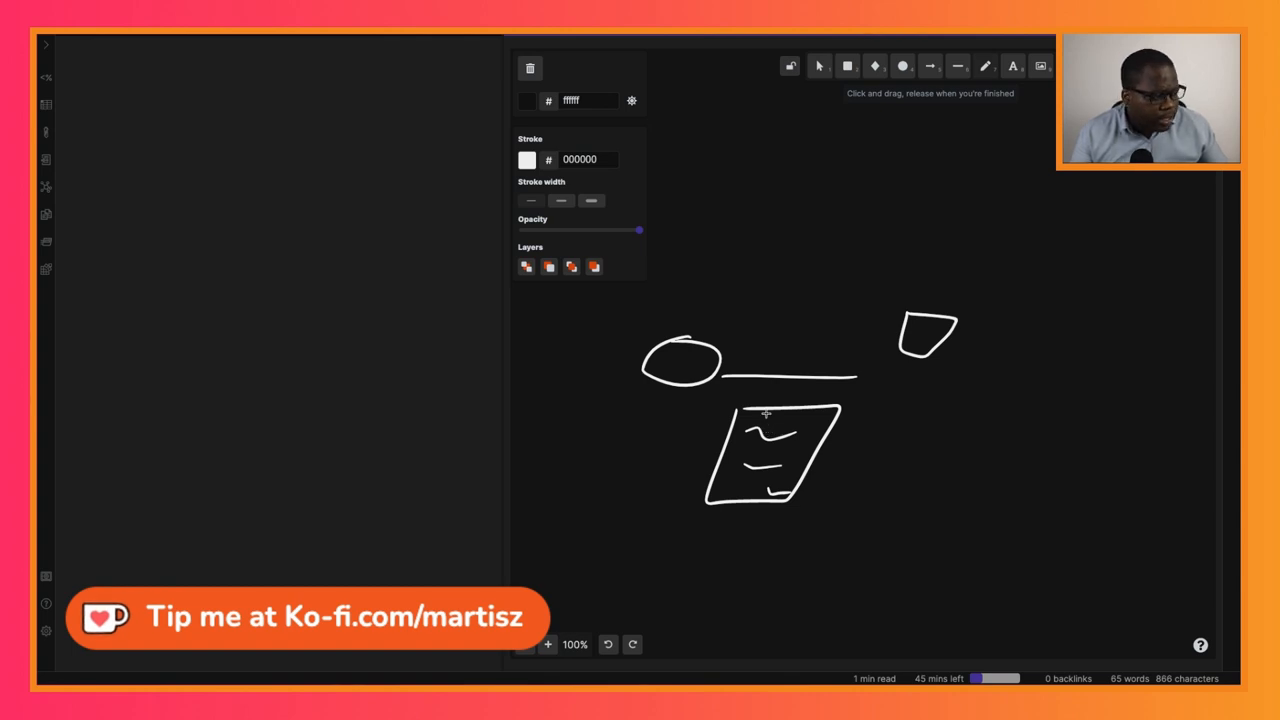
pyautogui.moveTo(734, 428)
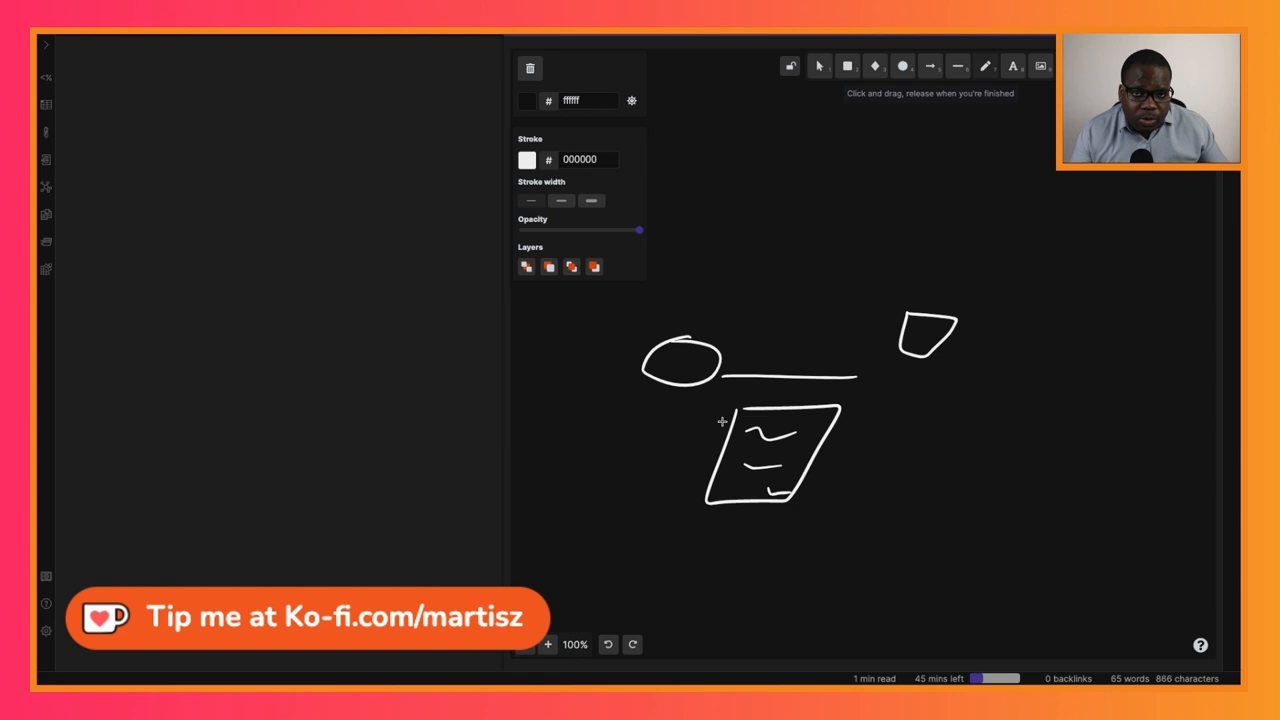
pyautogui.moveTo(730, 414)
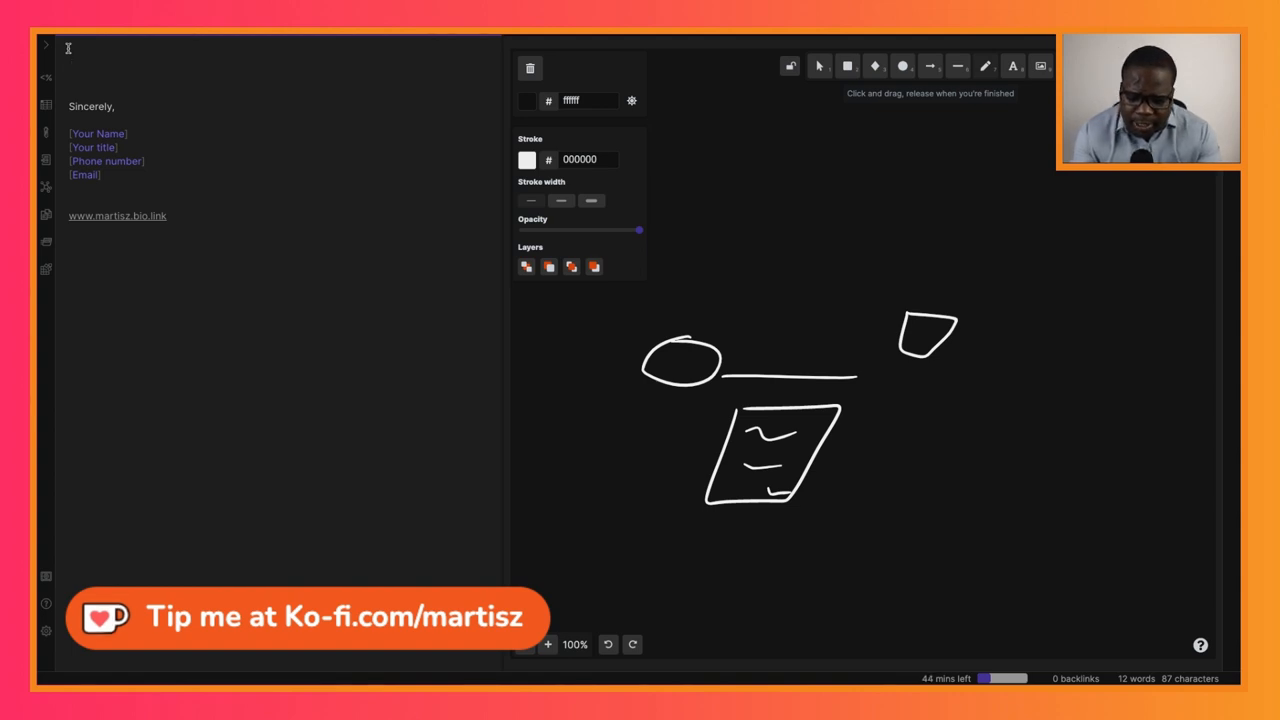
# Step: Write the H1 heading '# Subject: Proposal for [product/services/business]' at the top of the note
pyautogui.write('#')
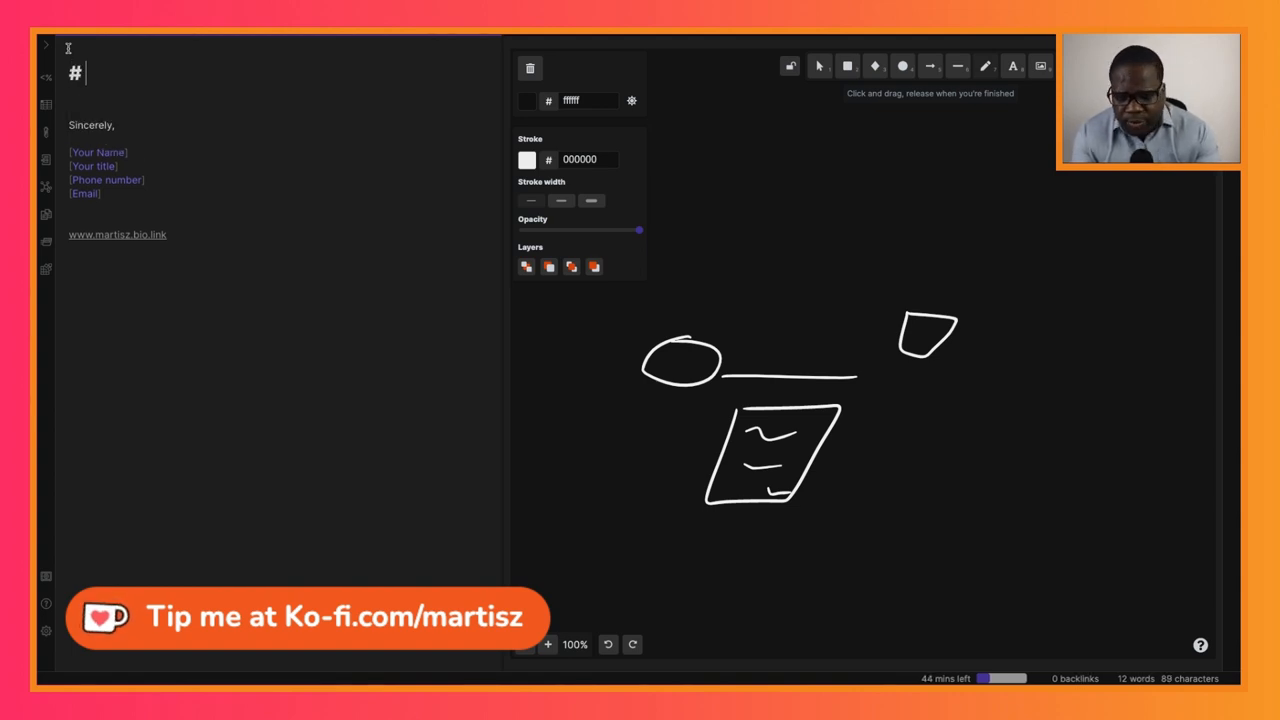
pyautogui.write('Sub')
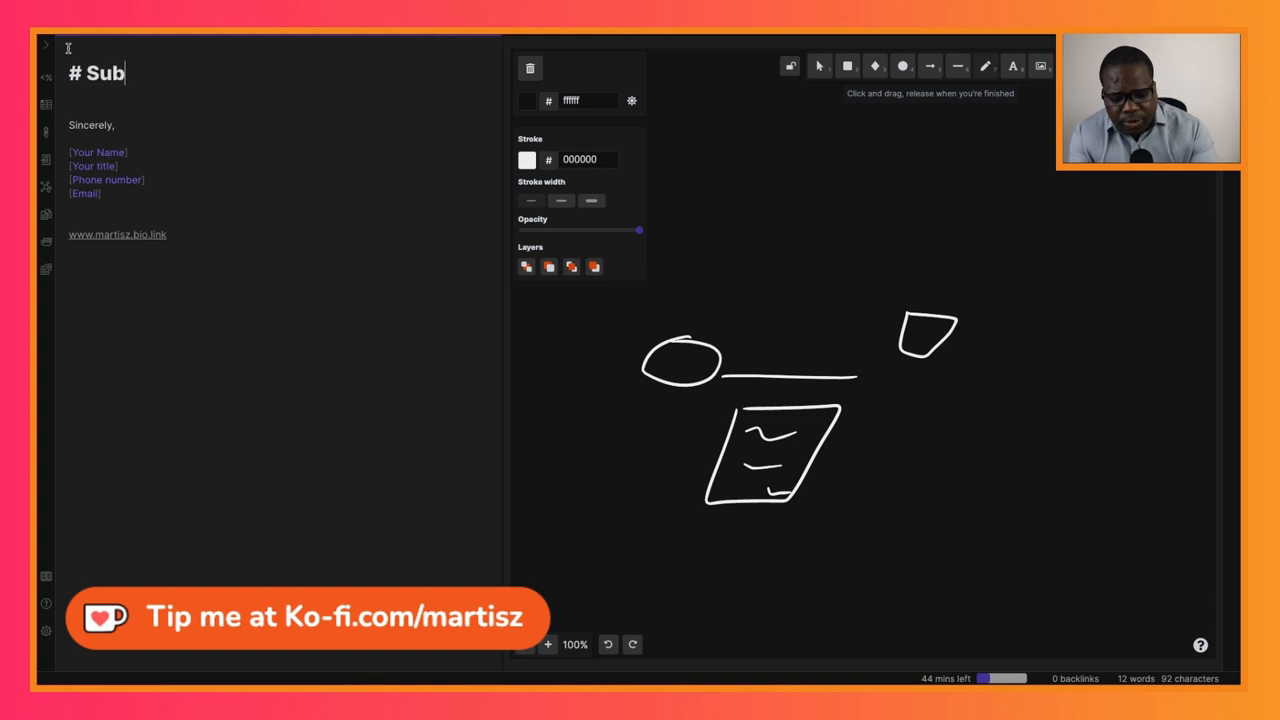
pyautogui.write('ject:')
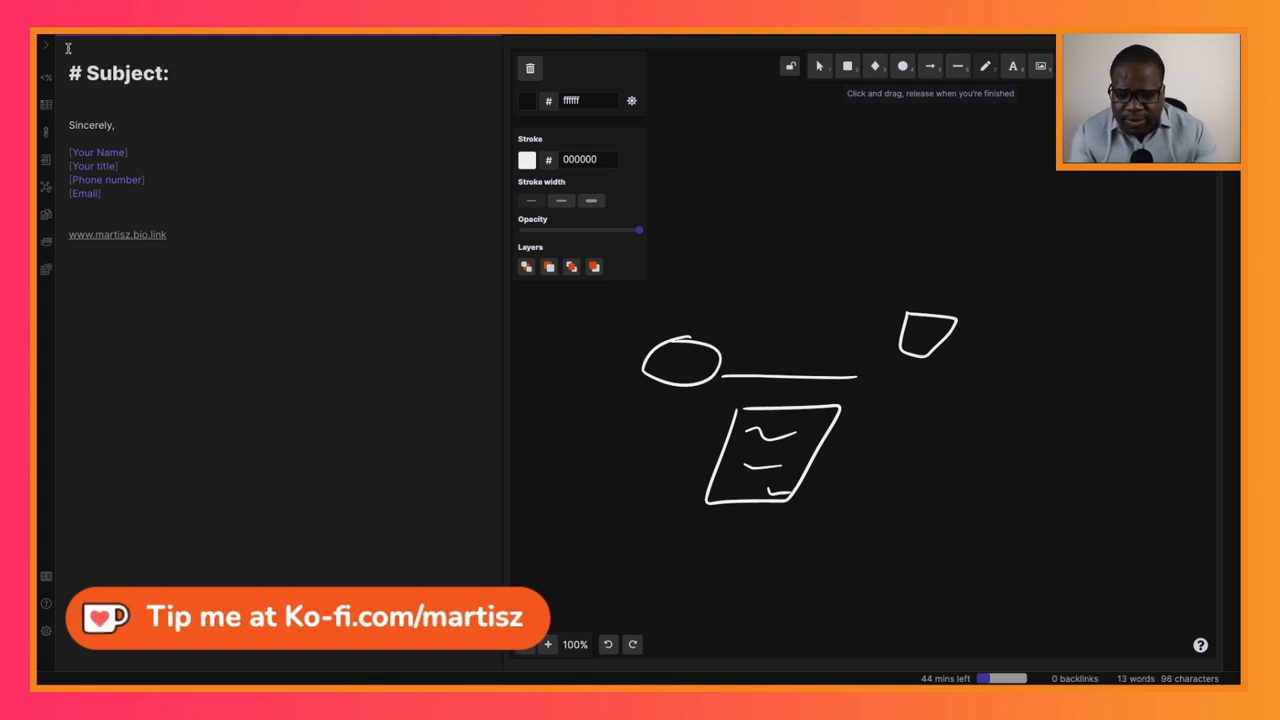
pyautogui.write('Propos')
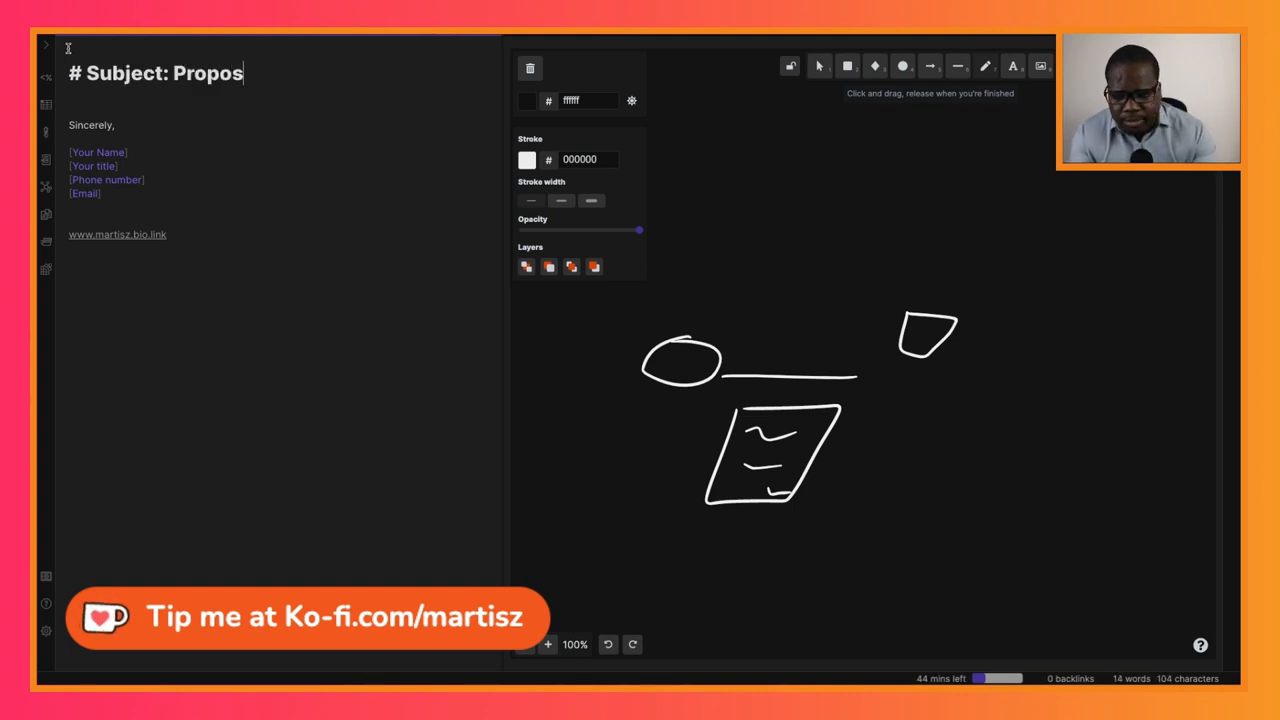
pyautogui.write('al for [')
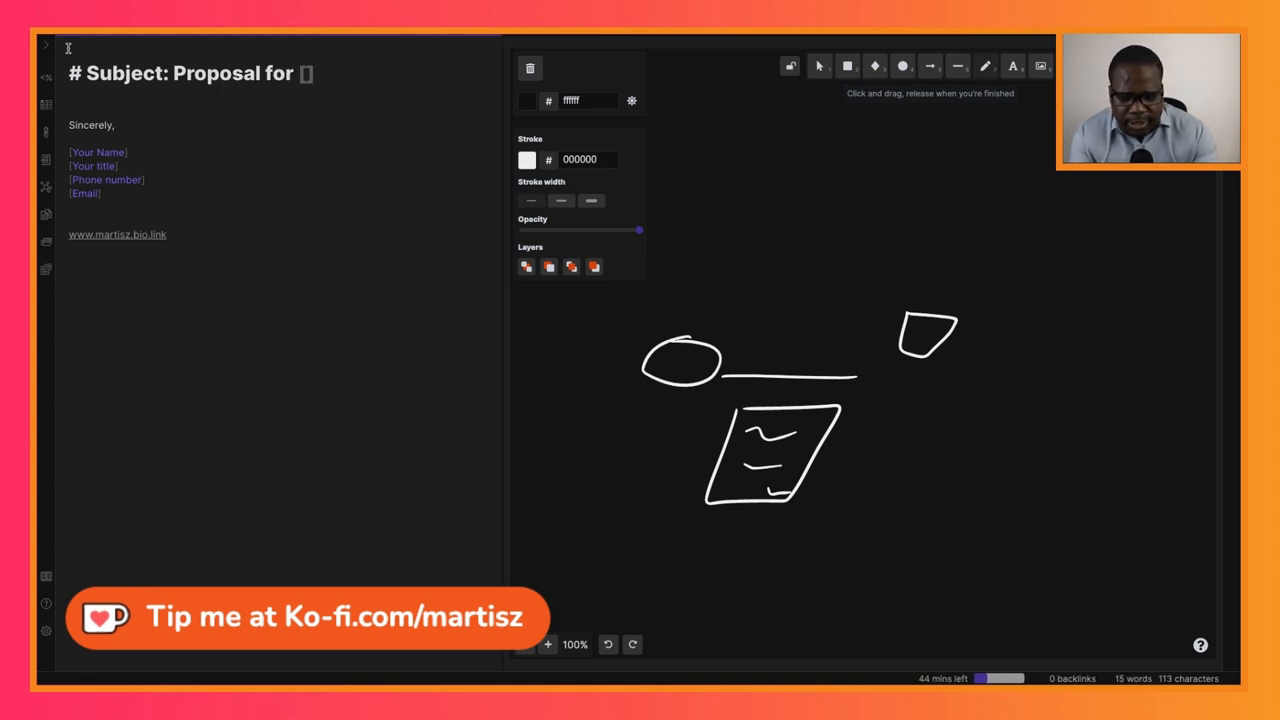
pyautogui.write('[produc')
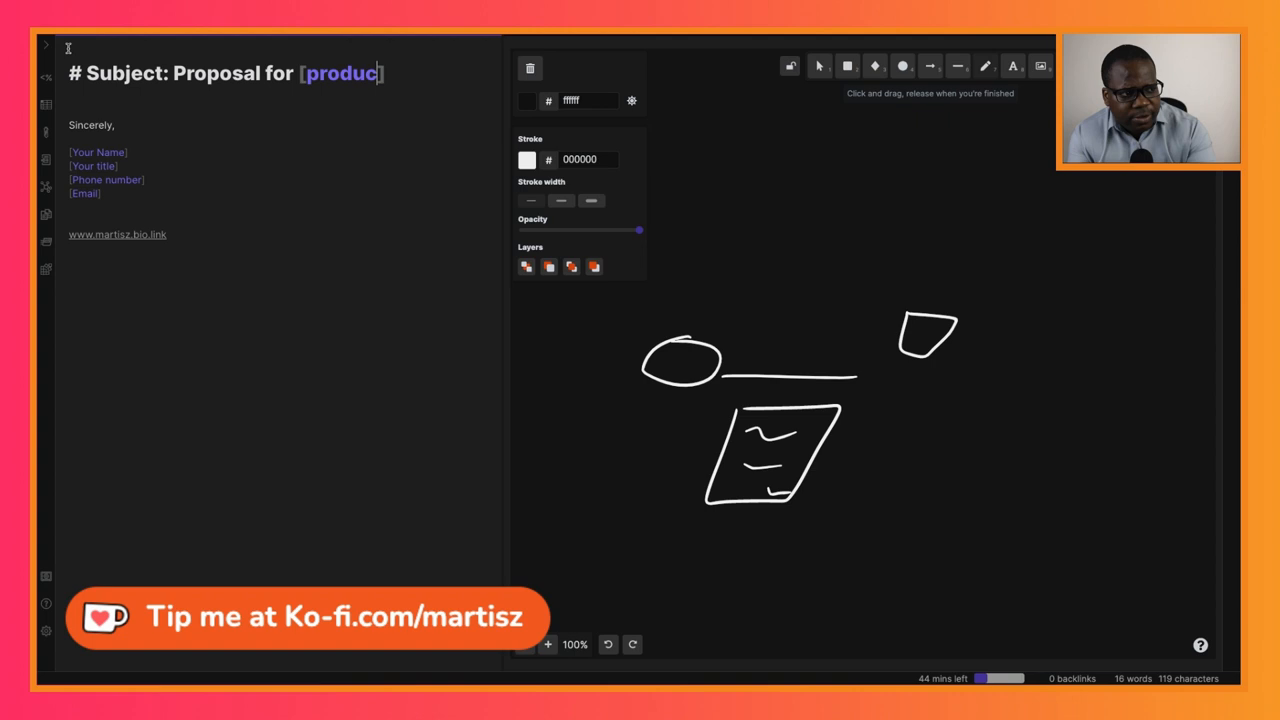
pyautogui.write('t')
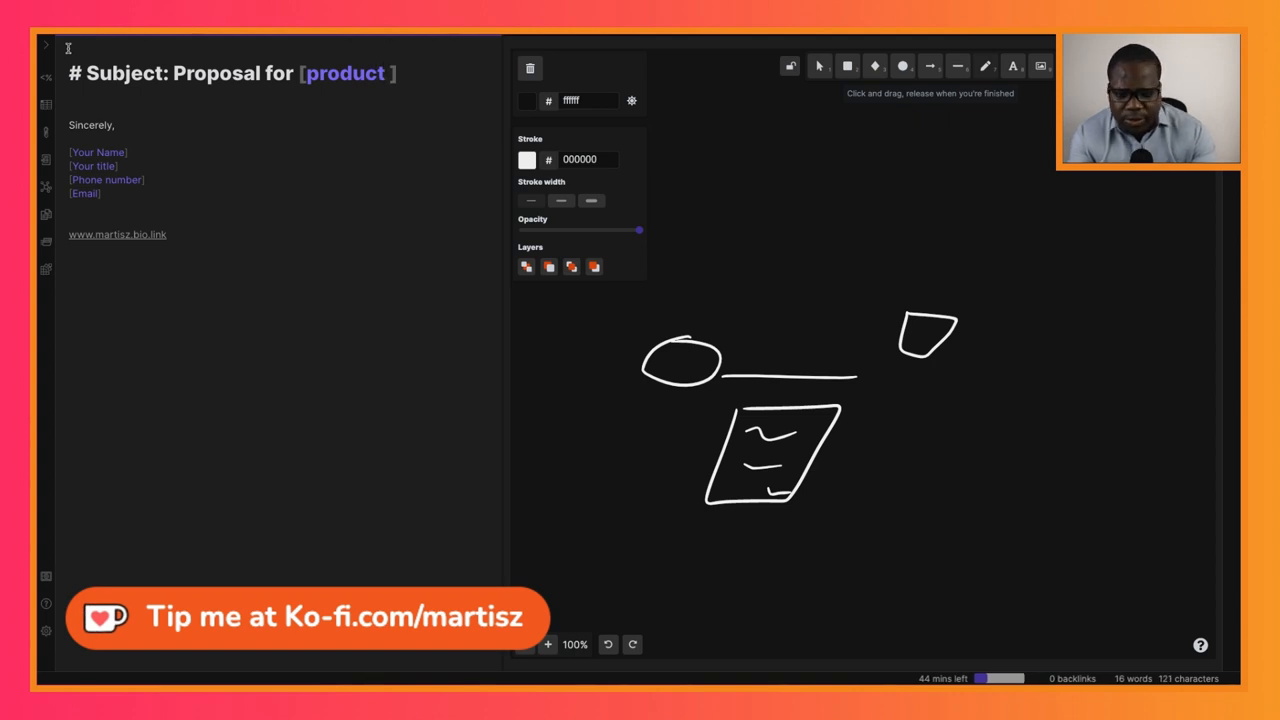
pyautogui.write('/servic')
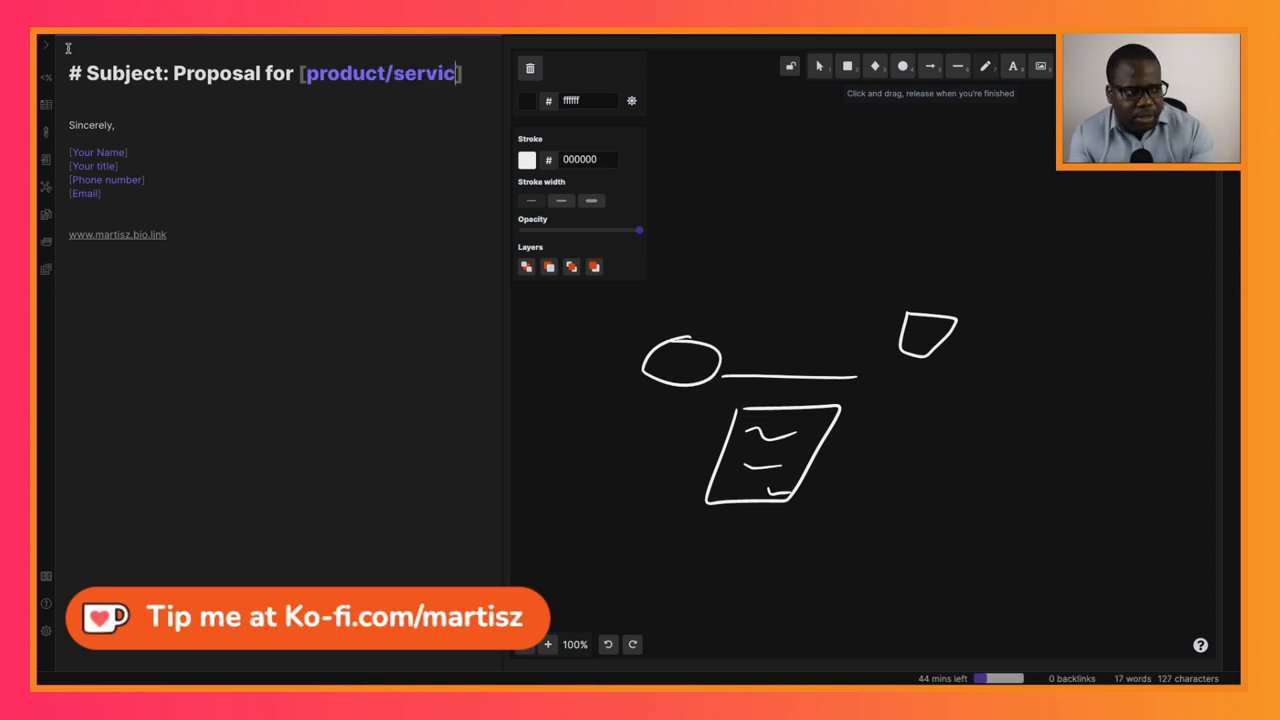
pyautogui.write('es c')
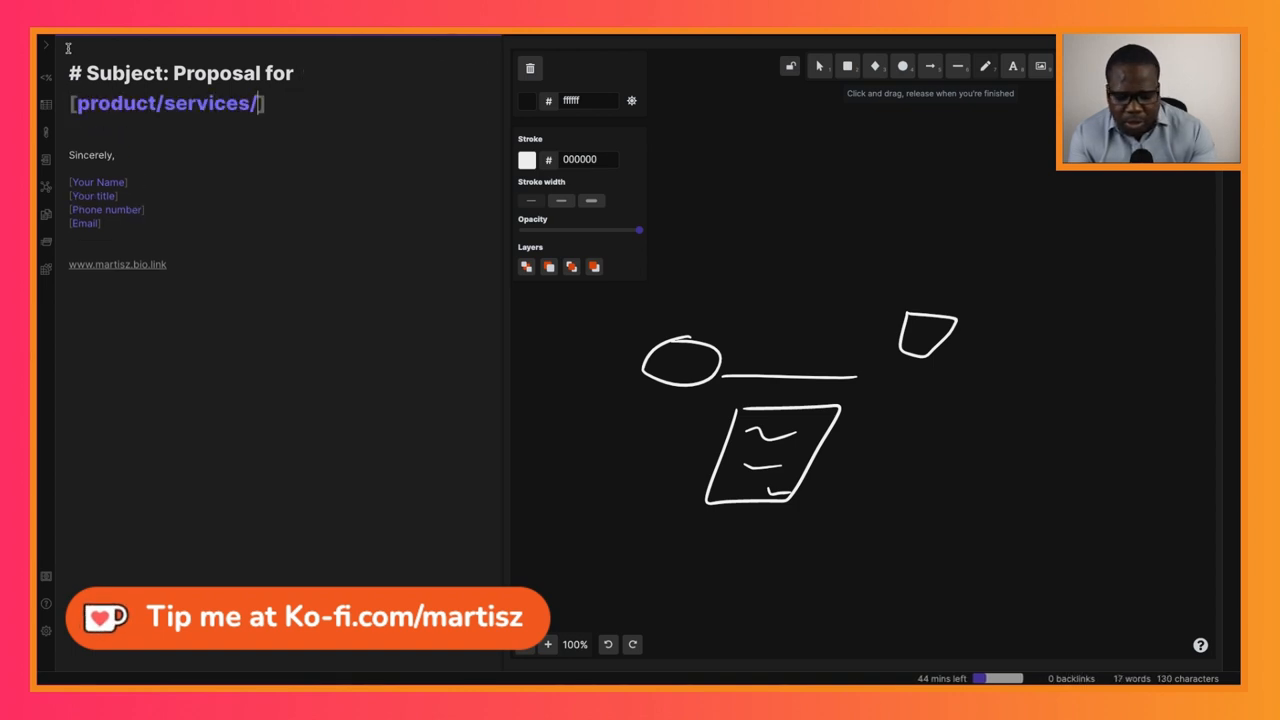
pyautogui.write('business')
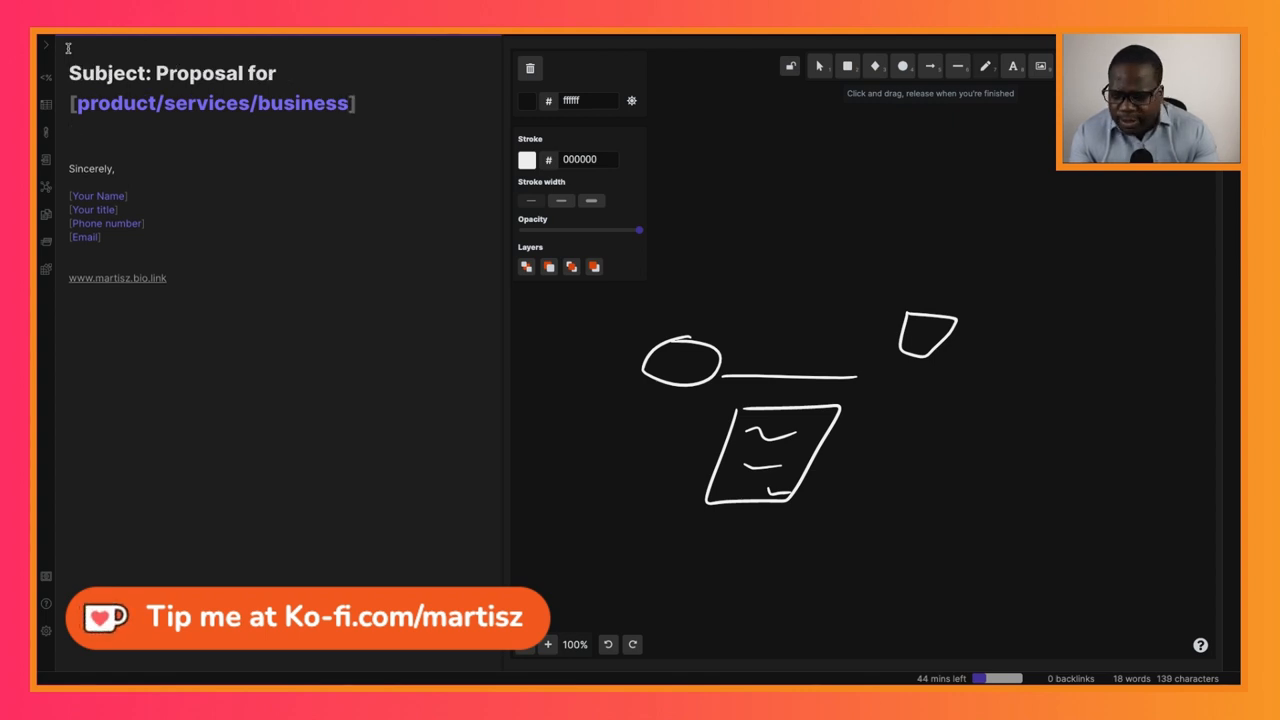
# Step: Add the greeting line 'Dear [name],' on a new line under the subject heading
pyautogui.click(70, 128)
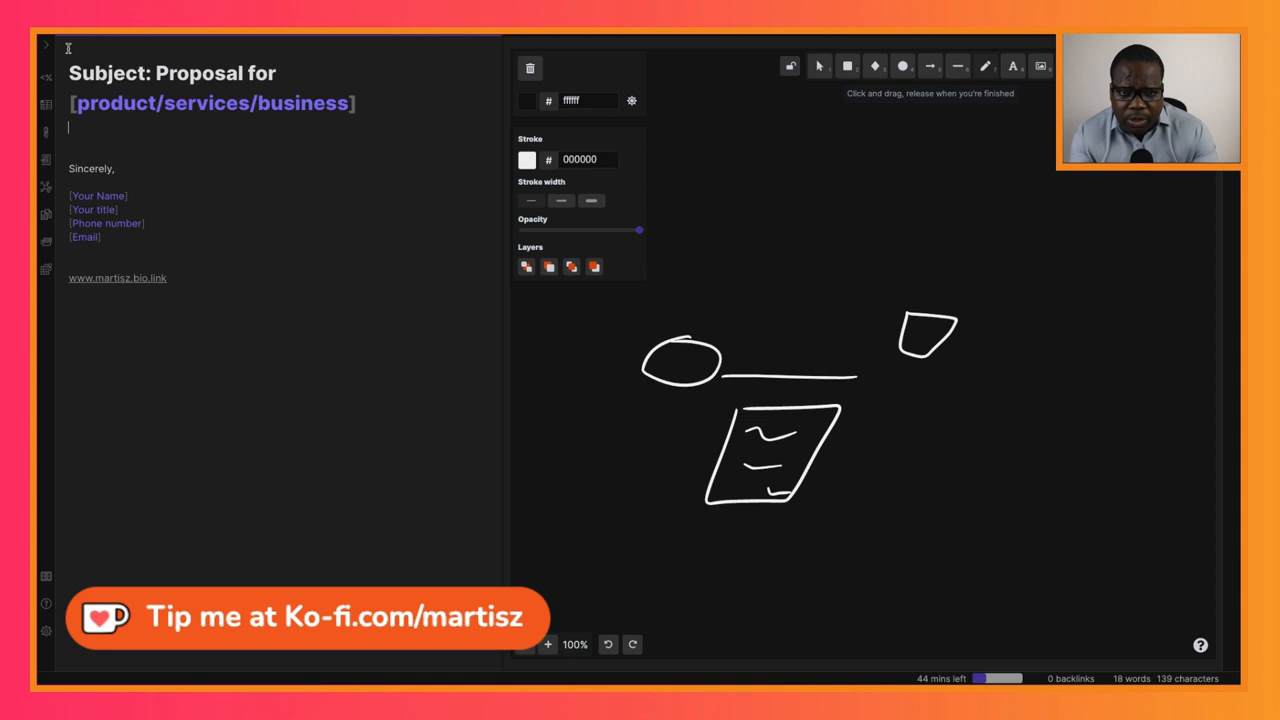
pyautogui.write('Dear')
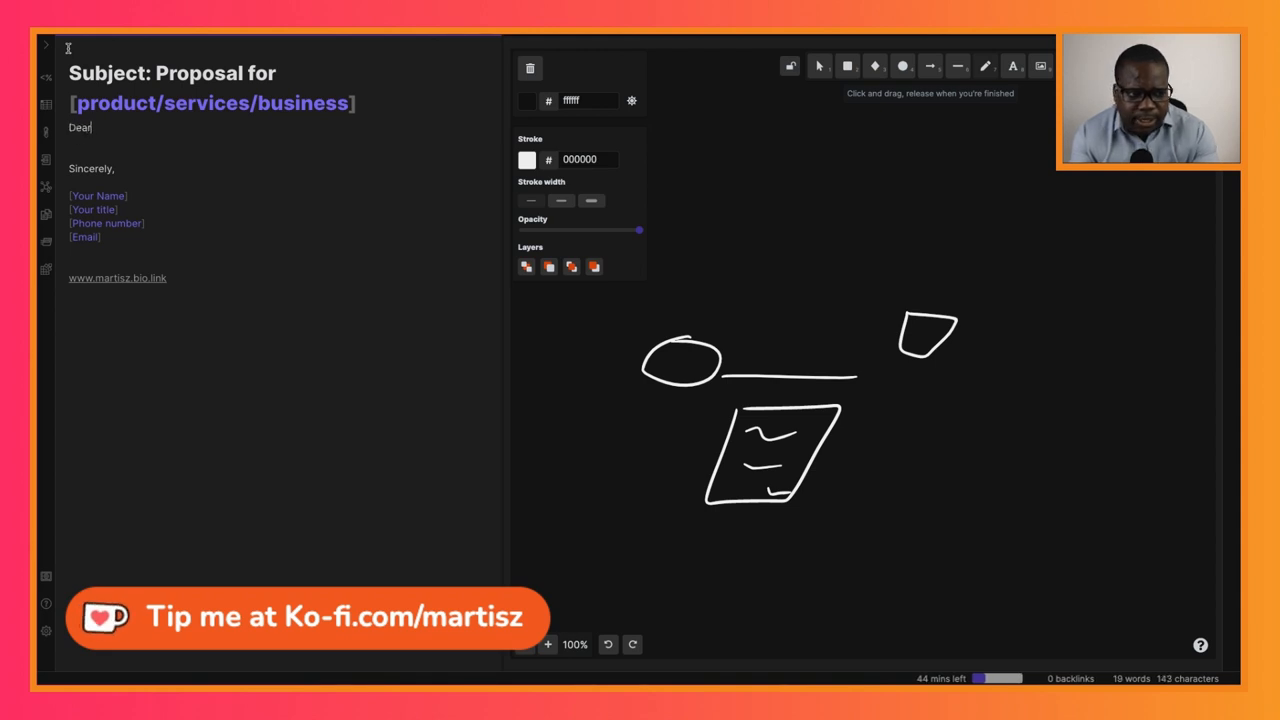
pyautogui.write('[')
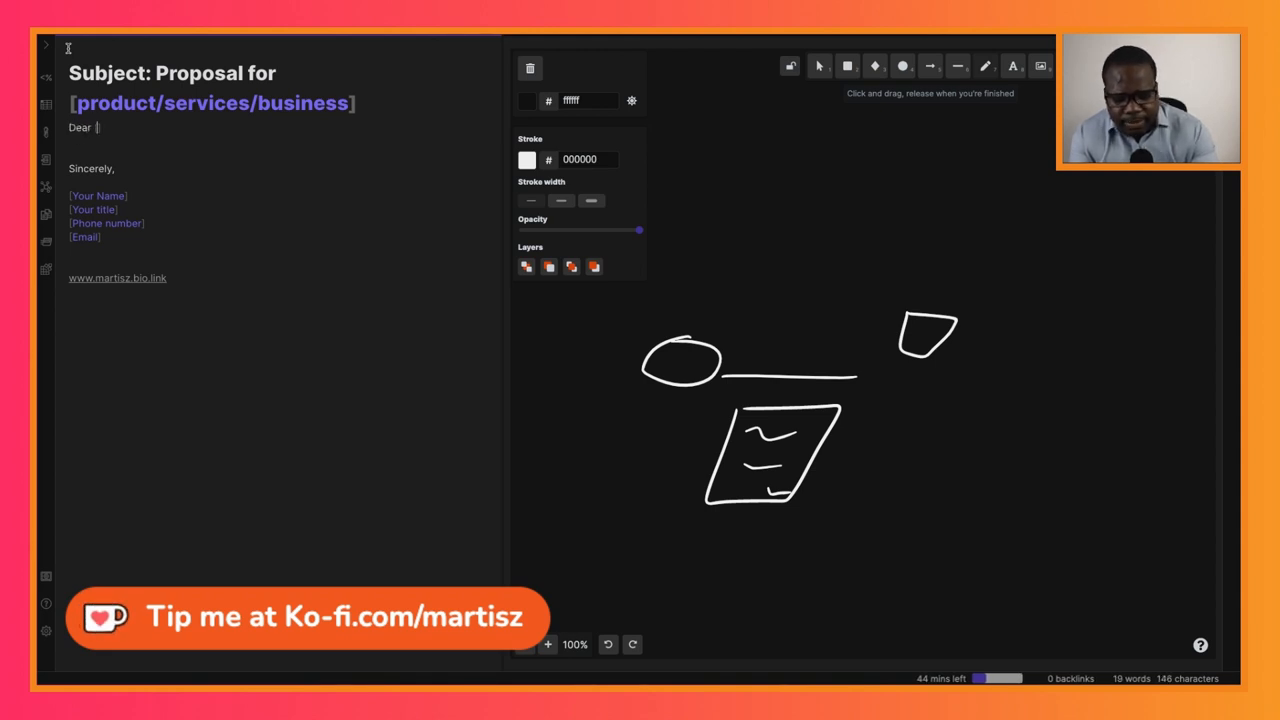
pyautogui.write('[name],')
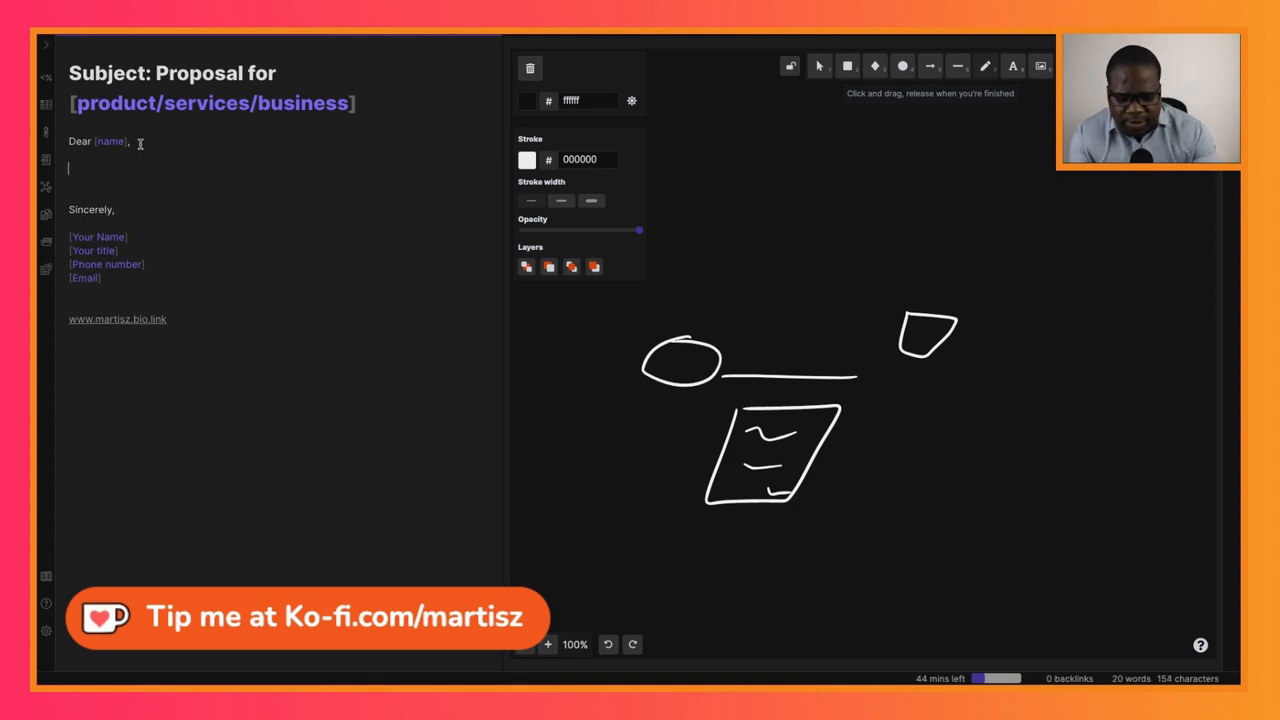
# Step: Write the opening sentence 'Enclosed is our proposal for [product]/services/business'
pyautogui.write('En')
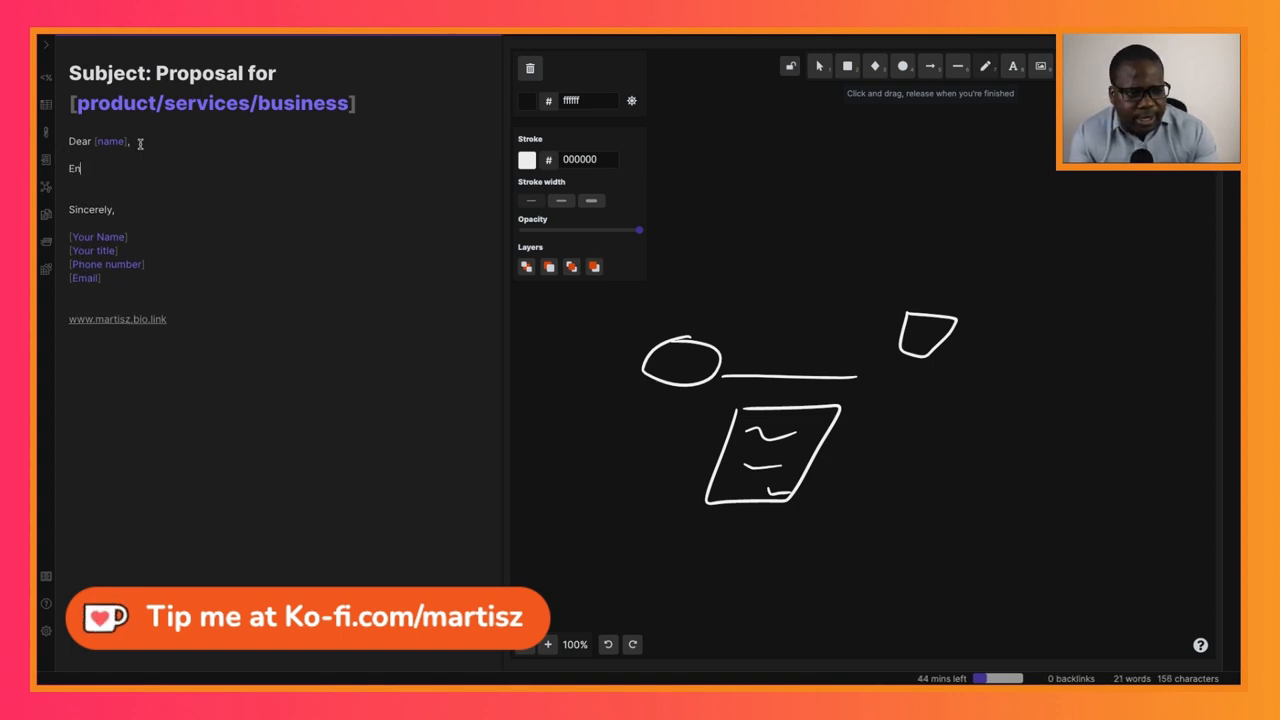
pyautogui.write('closed is')
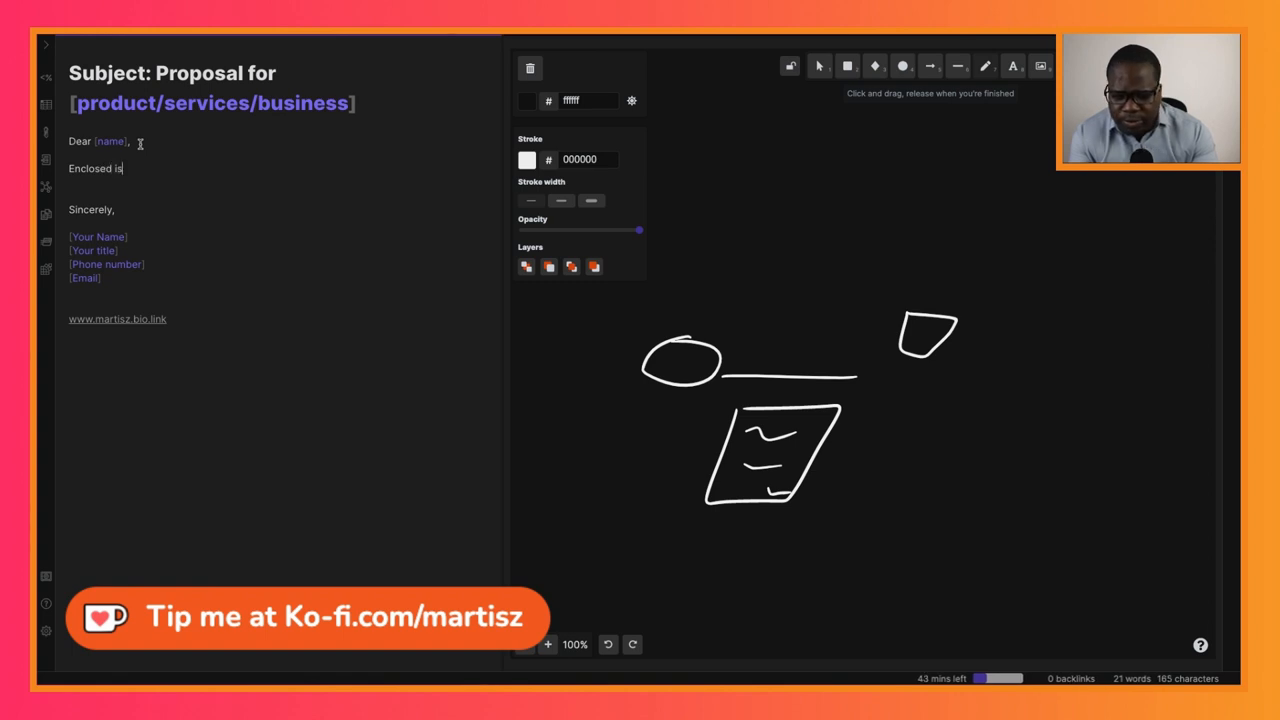
pyautogui.write('o')
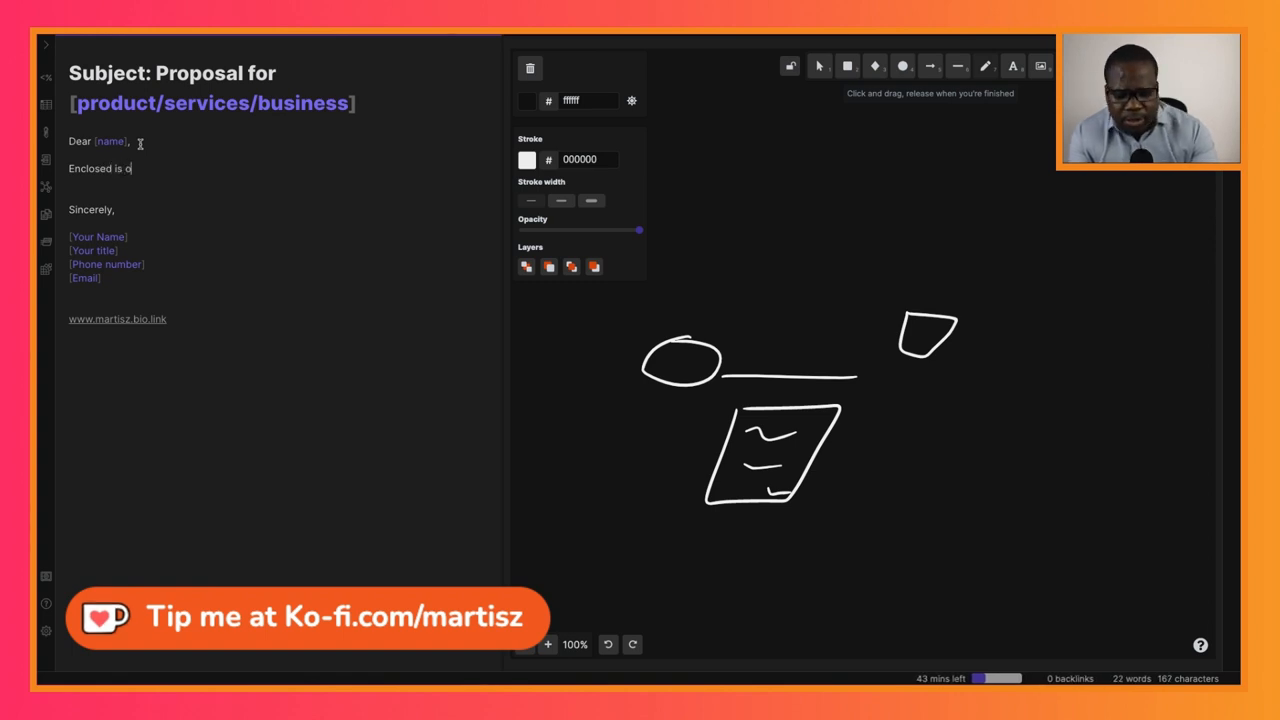
pyautogui.write('ur propos')
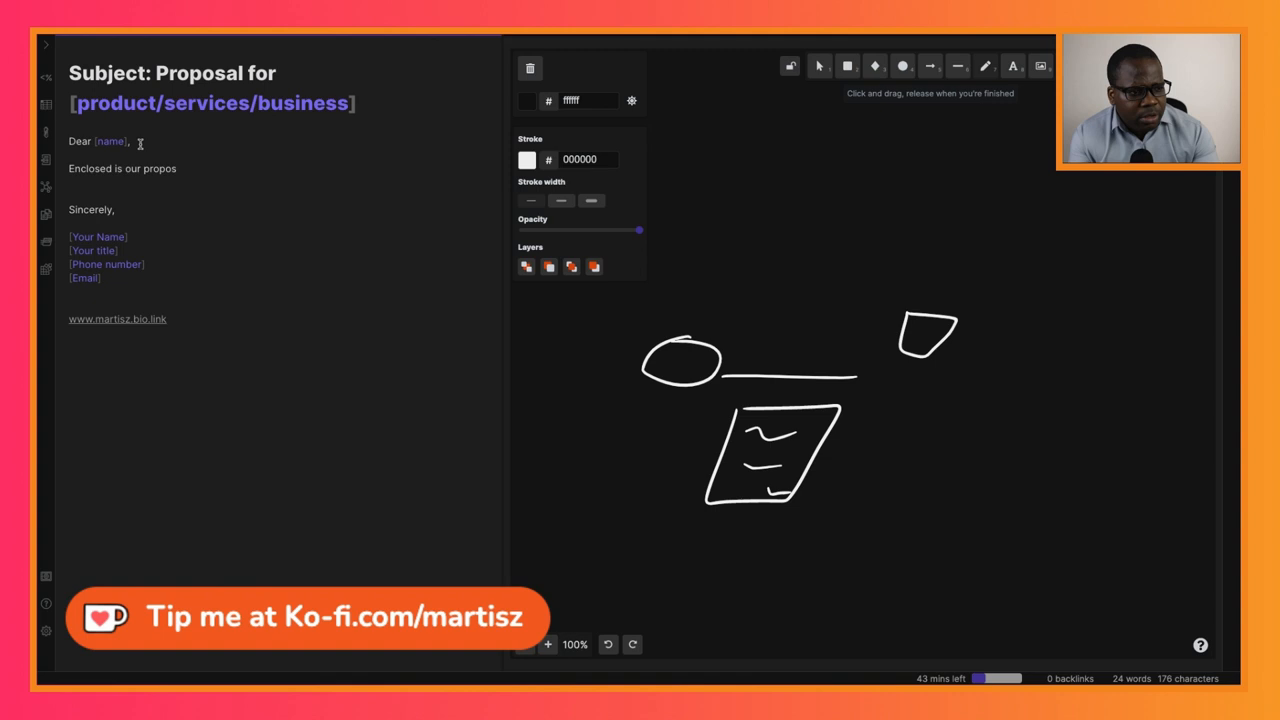
pyautogui.write('al for [')
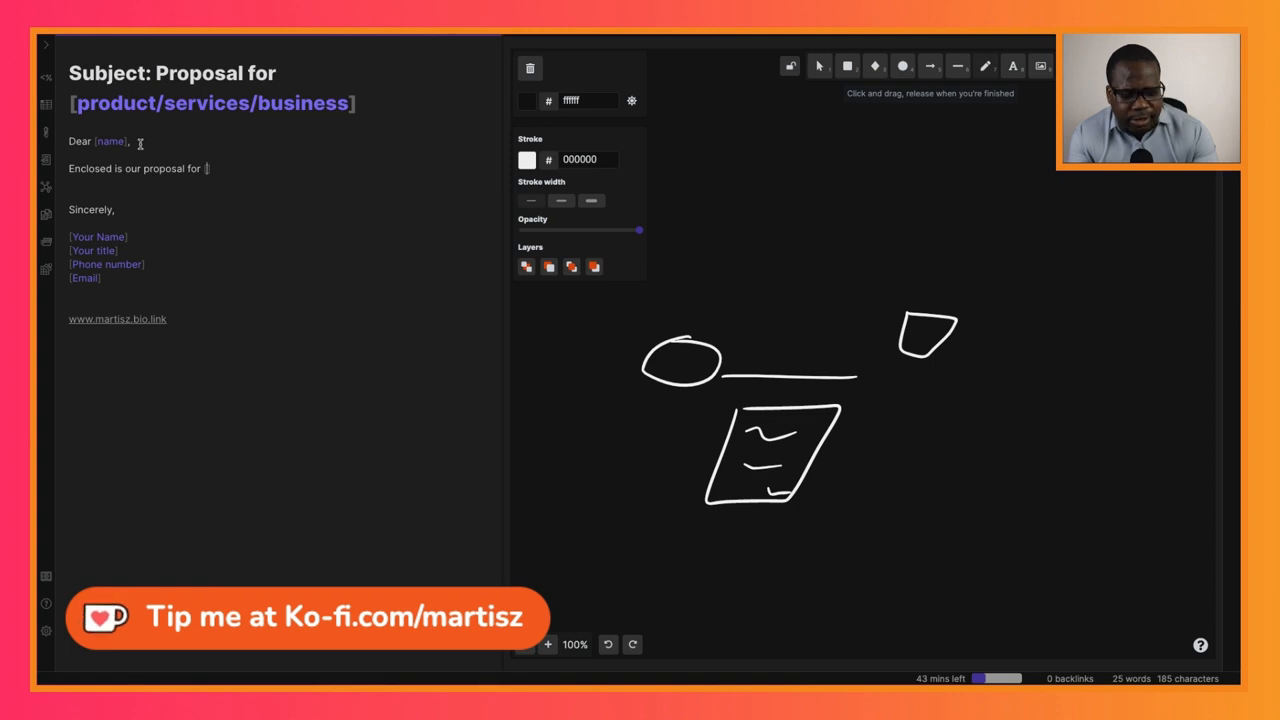
pyautogui.write('[product]')
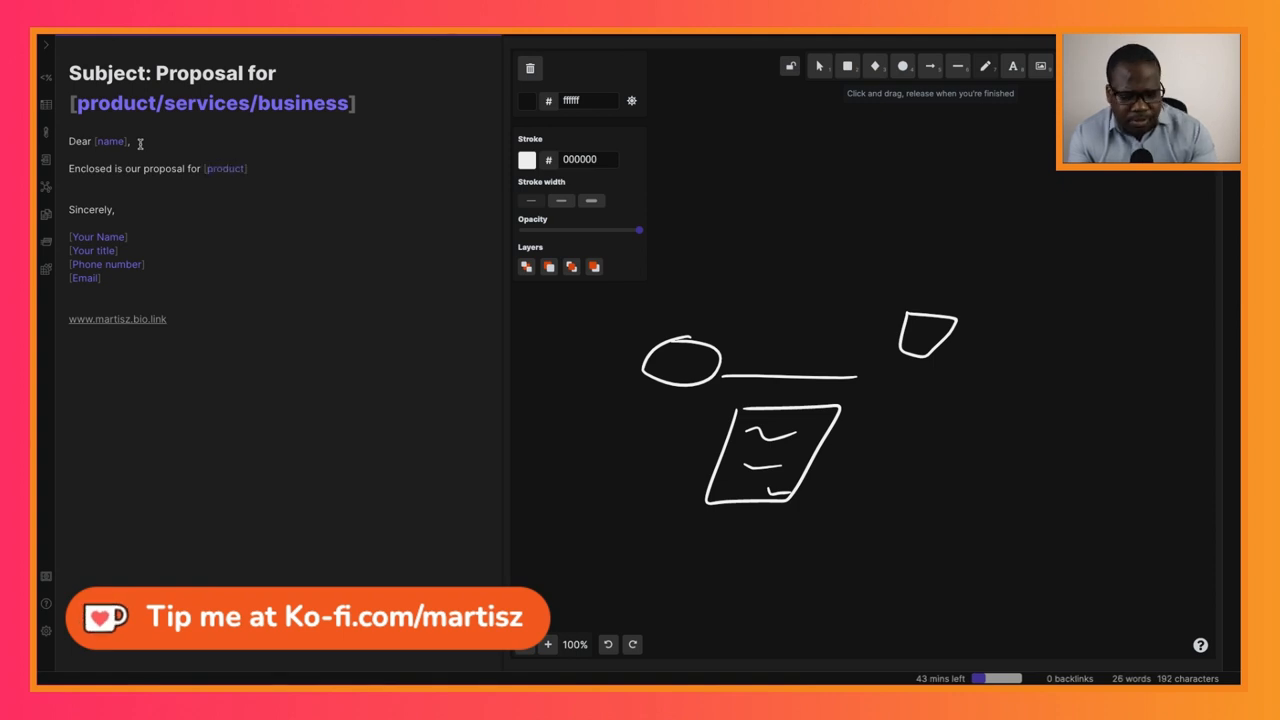
pyautogui.write('/services')
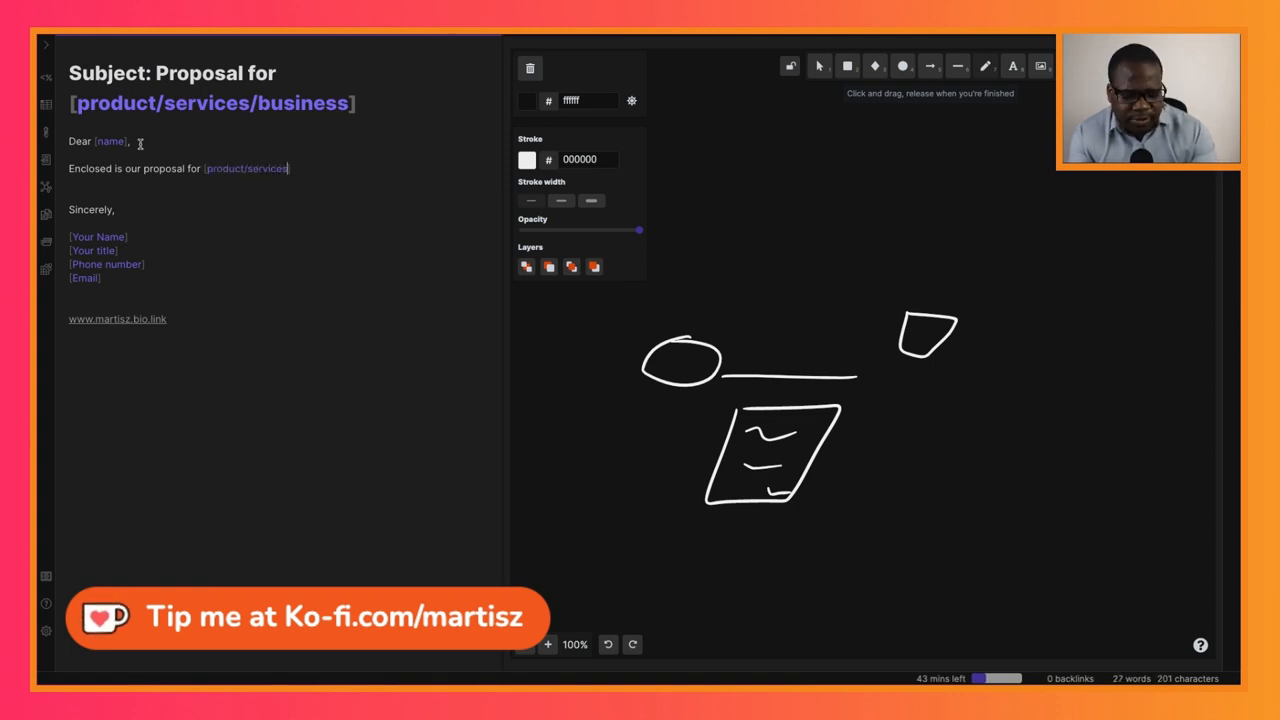
pyautogui.write('/business].')
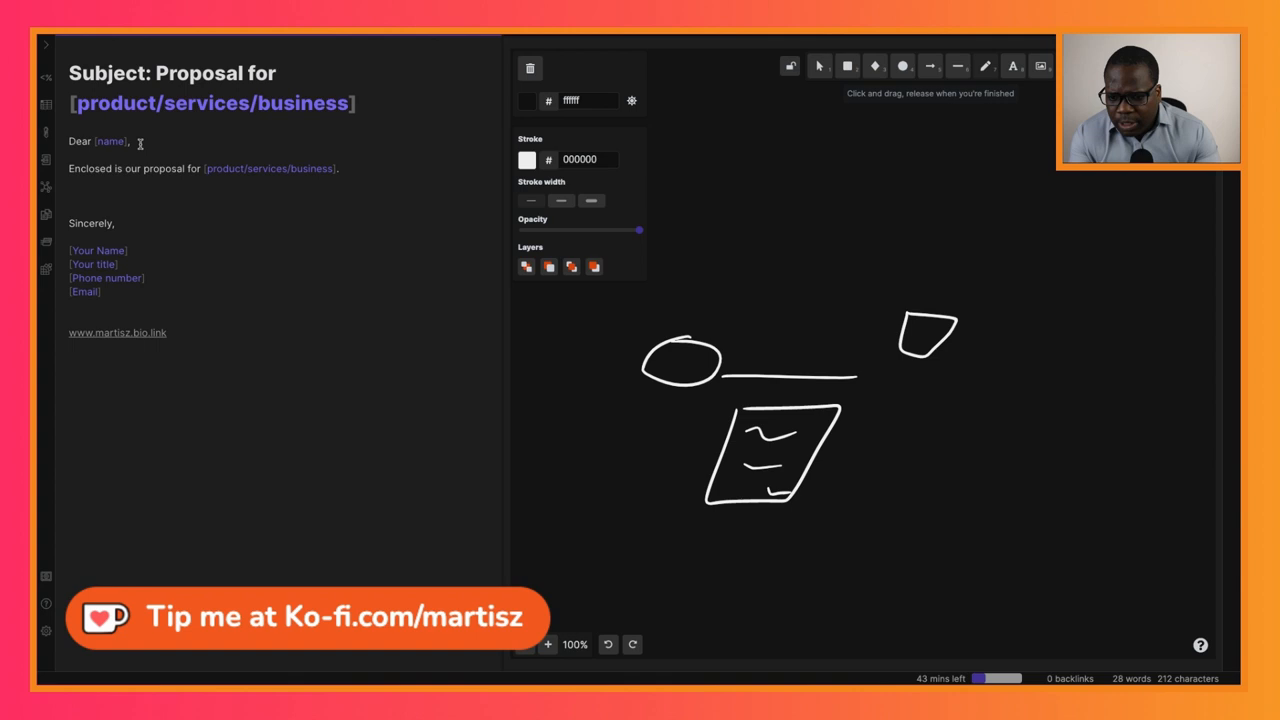
# Step: Write the sentence 'As you can see from the ... are able to provide you with the following key benefits:'
pyautogui.write('As')
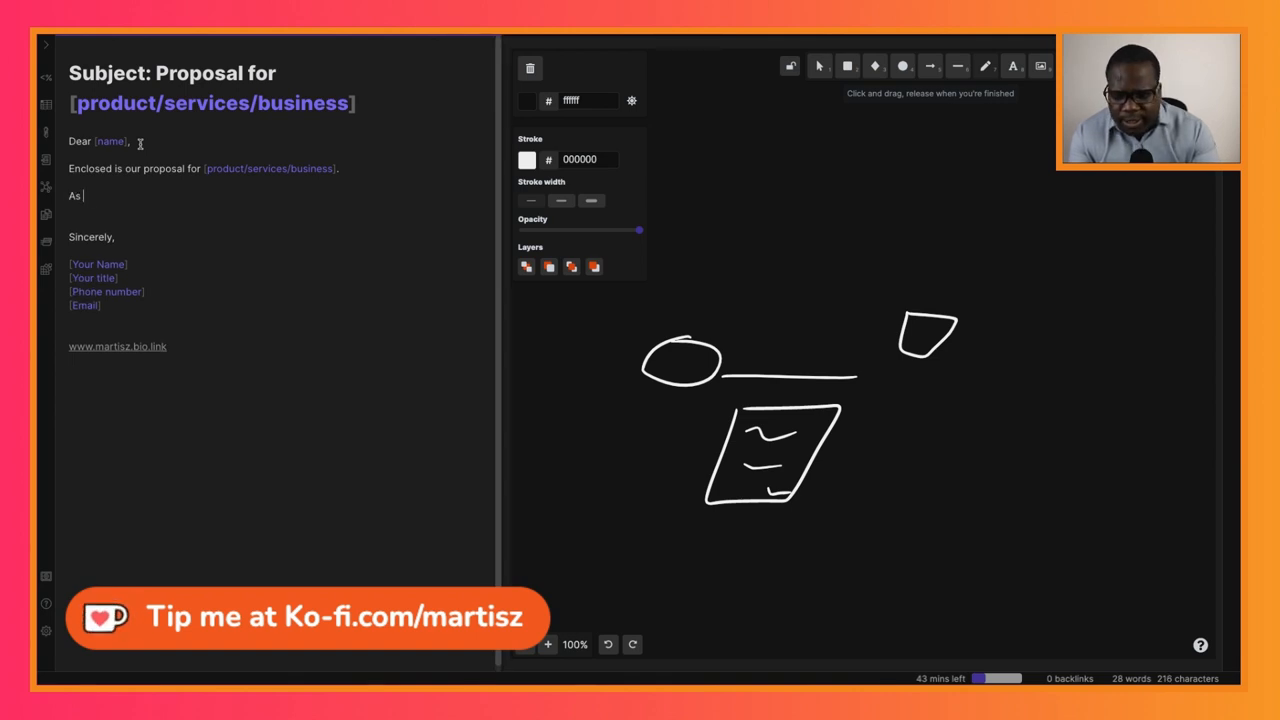
pyautogui.write('you can se')
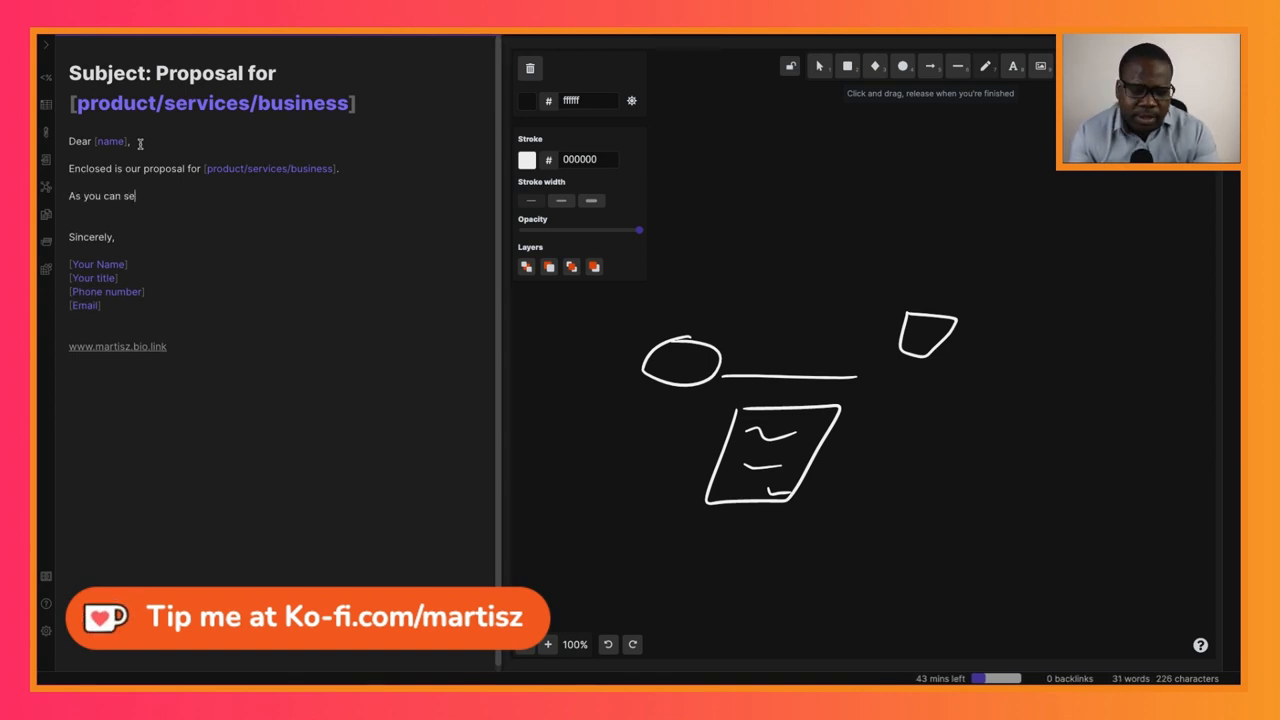
pyautogui.write('e from the proposal, we')
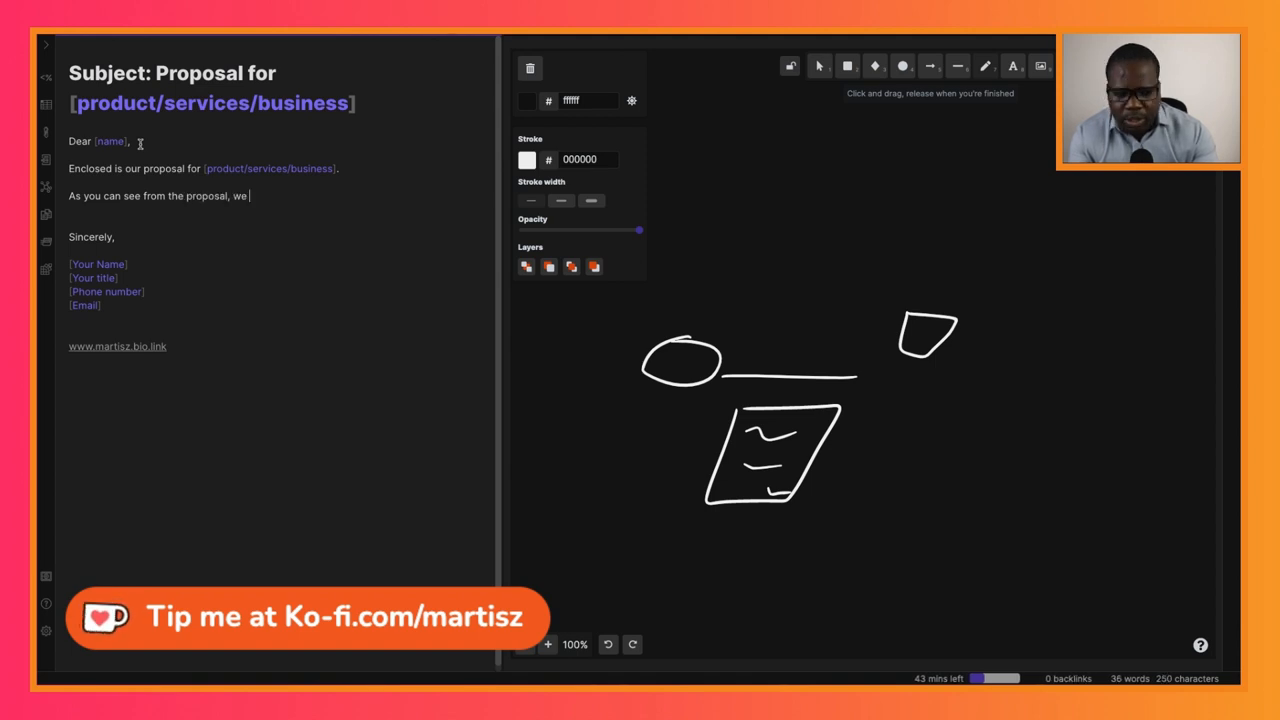
pyautogui.write('are able to')
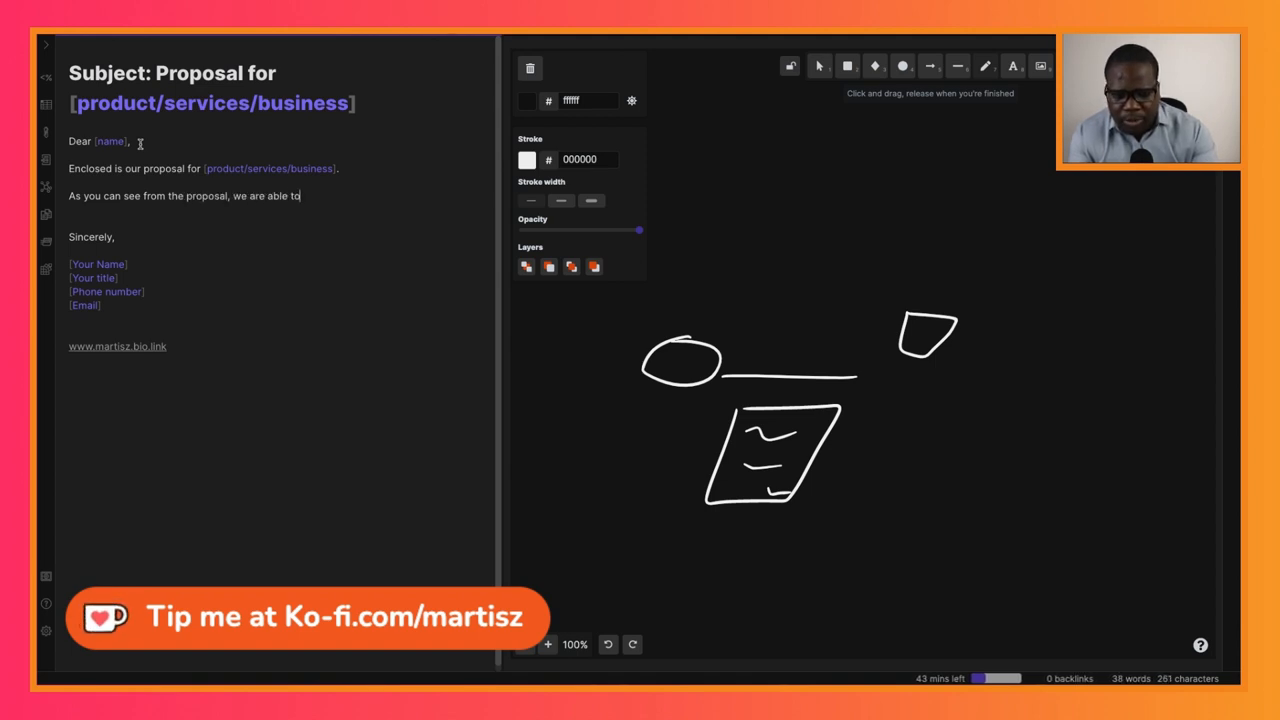
pyautogui.write('provide y')
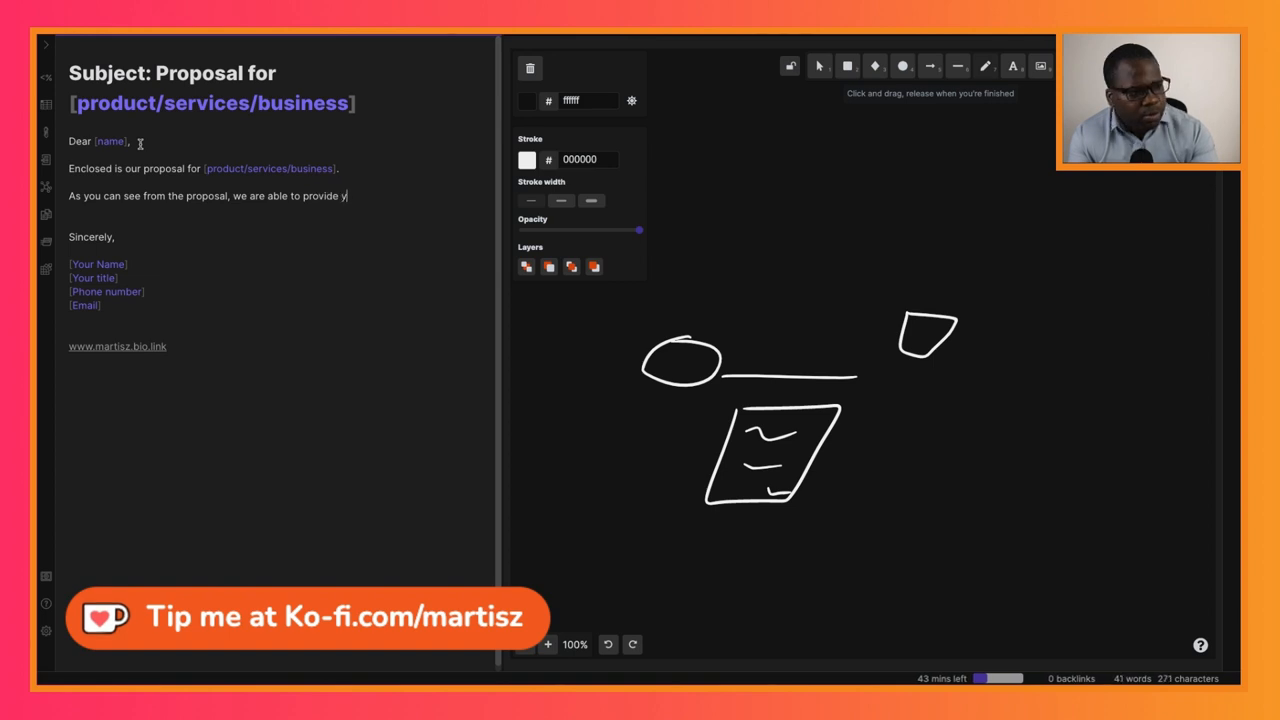
pyautogui.write('ou with the follow')
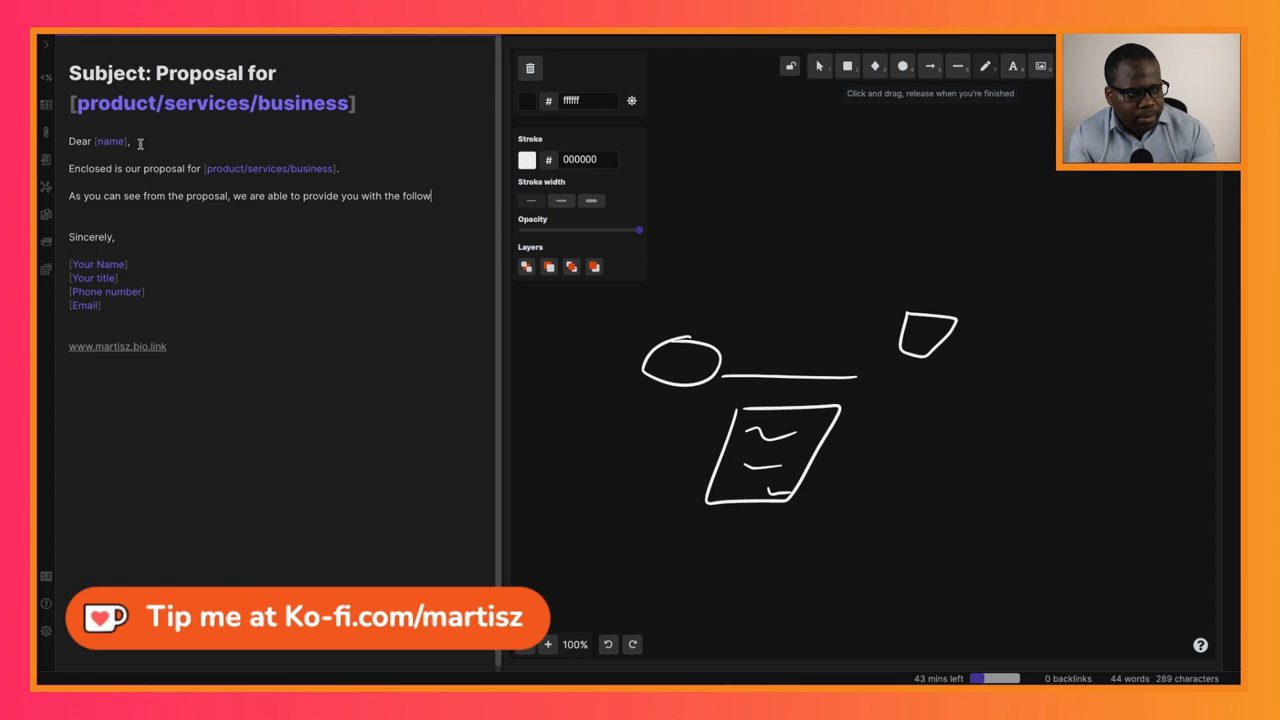
pyautogui.write('ing key')
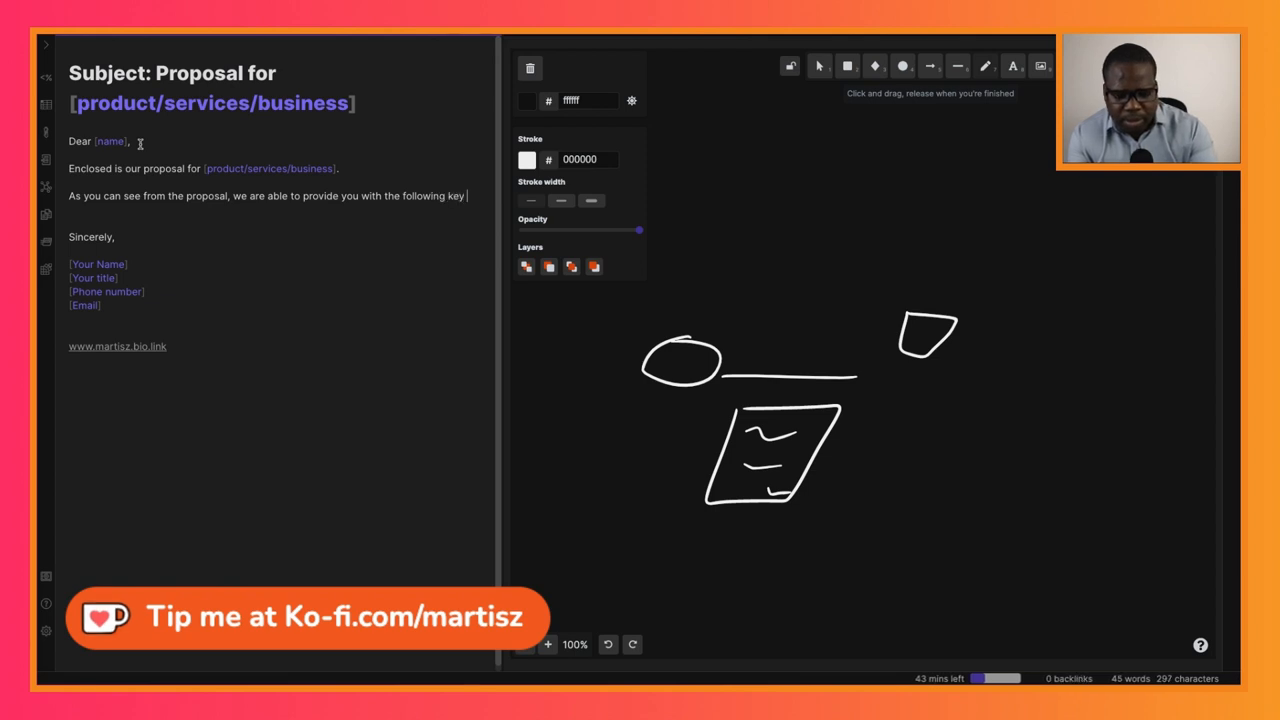
pyautogui.write('benefi')
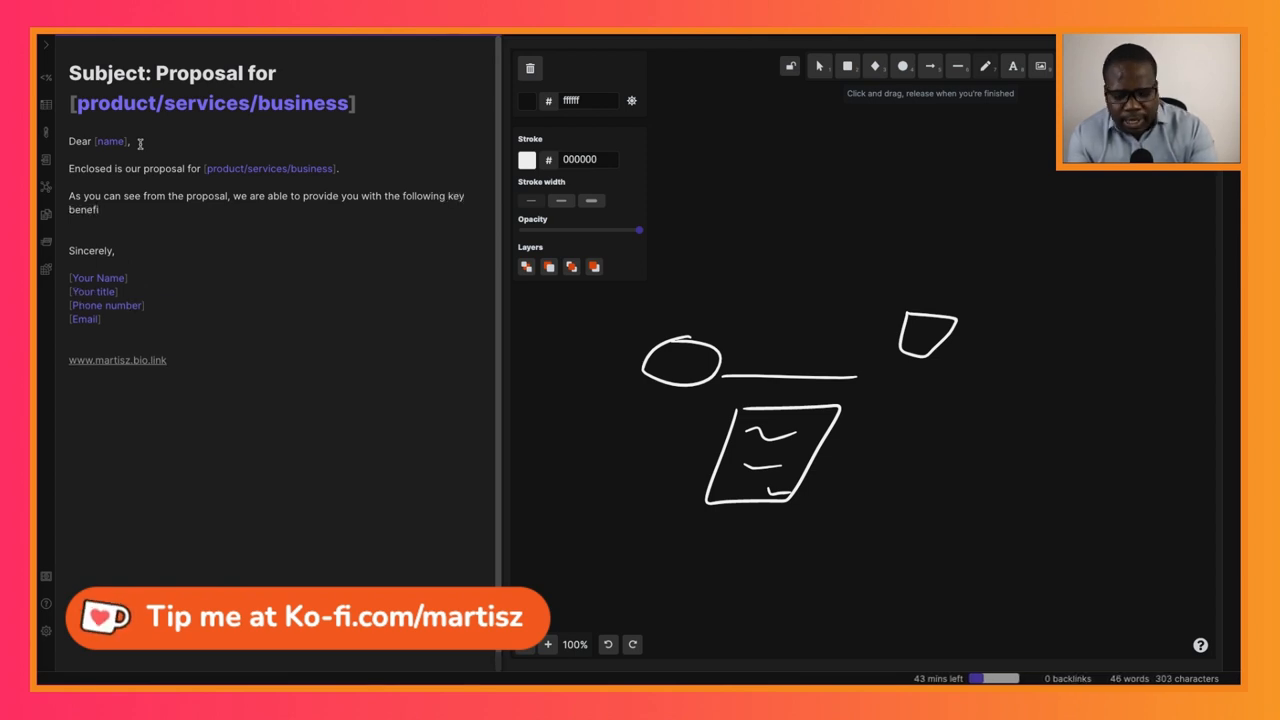
pyautogui.write('t')
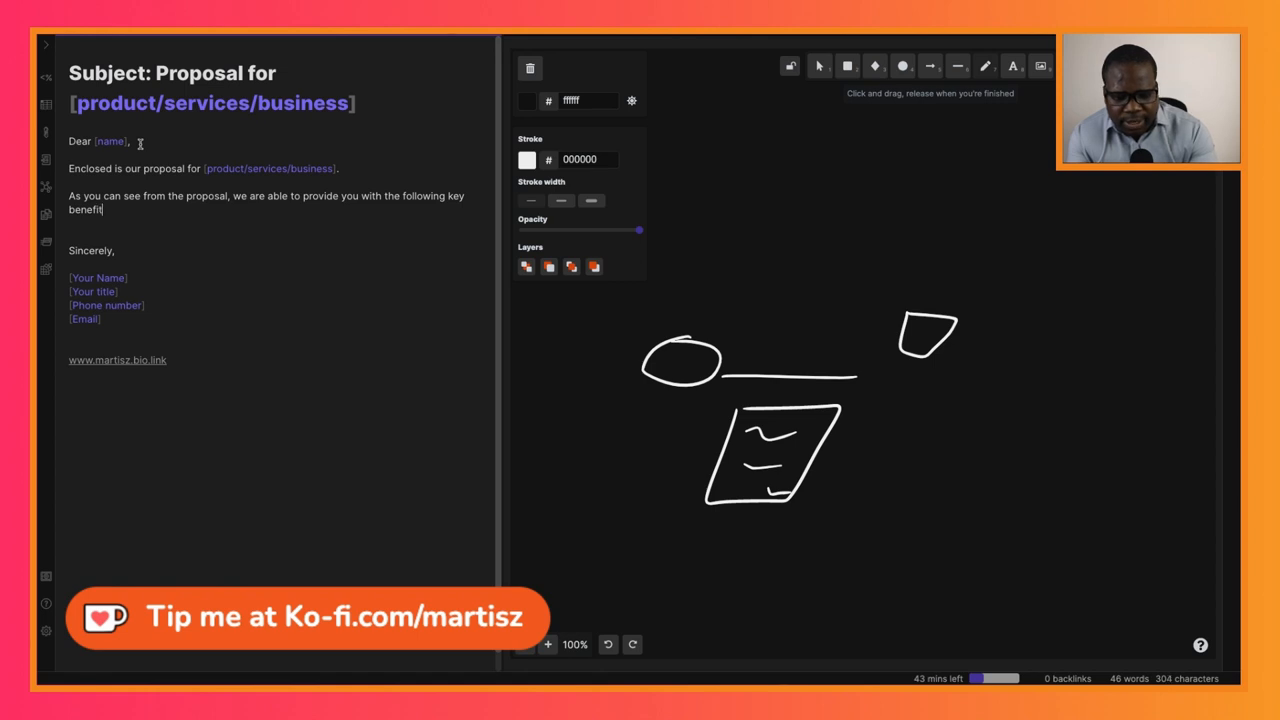
pyautogui.write('s:')
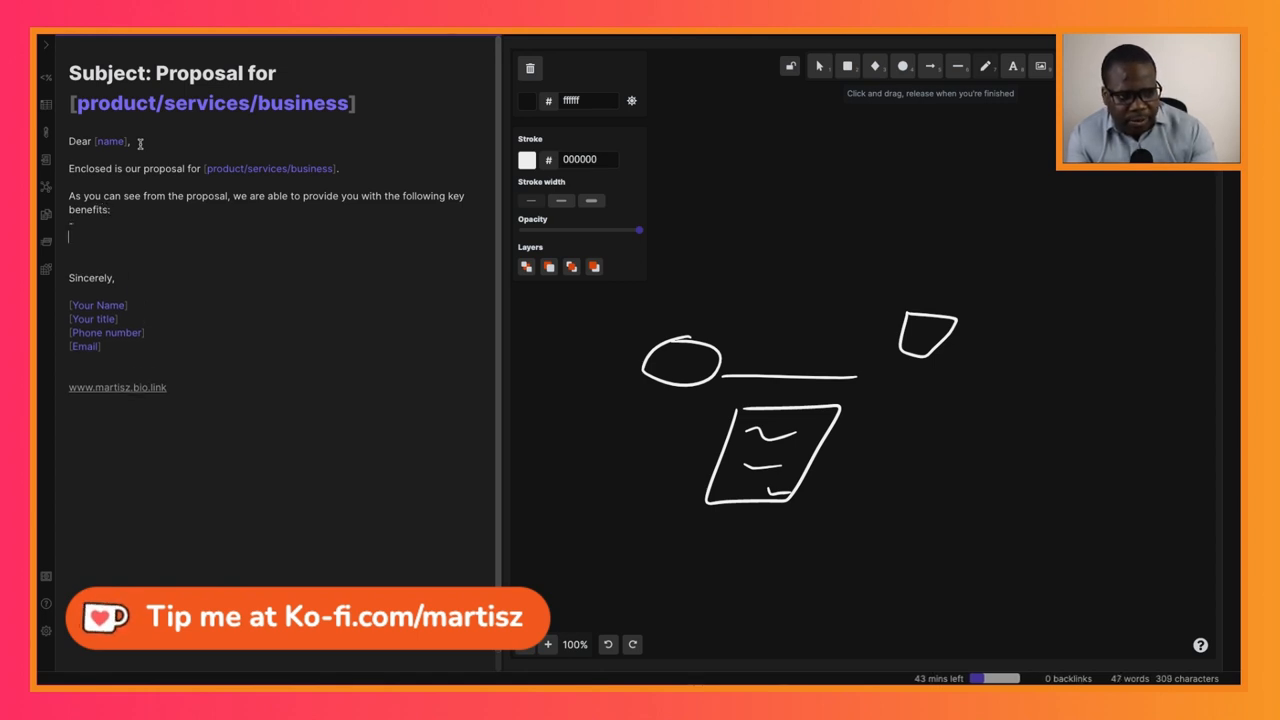
# Step: Add two empty '-' bullet points beneath the key-benefits sentence
pyautogui.write('-')
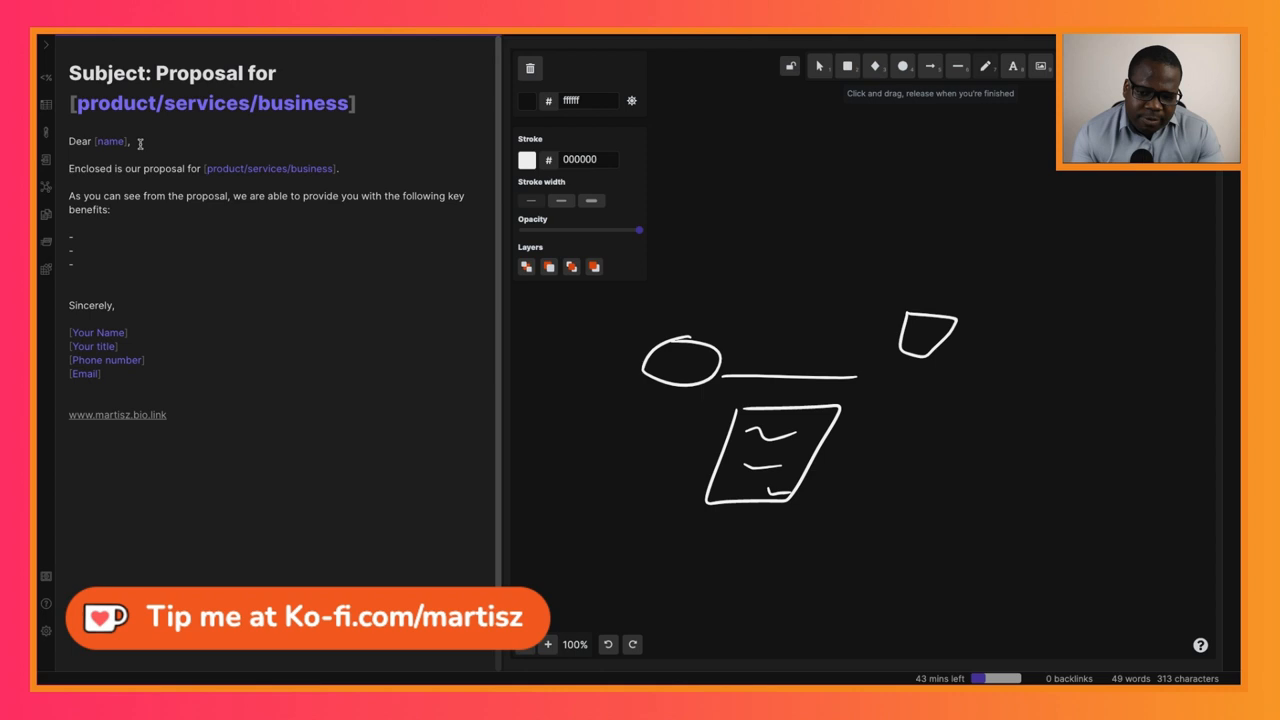
pyautogui.click(72, 236)
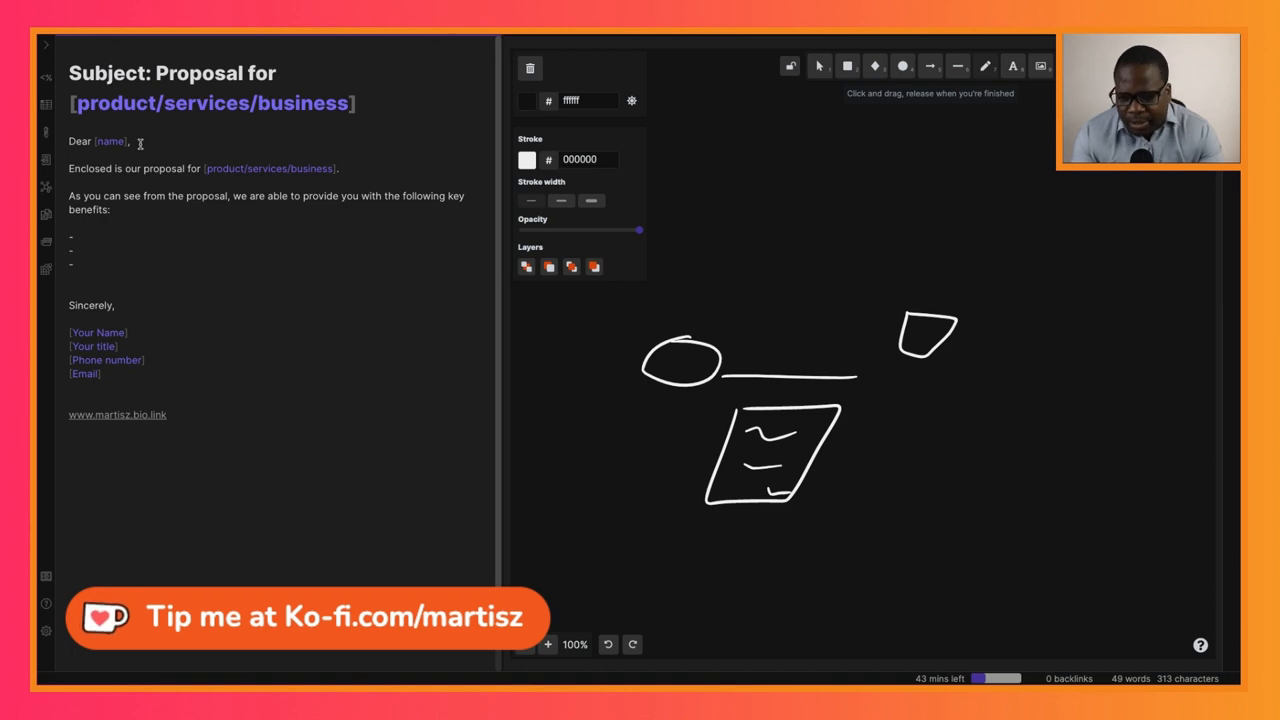
pyautogui.click(72, 238)
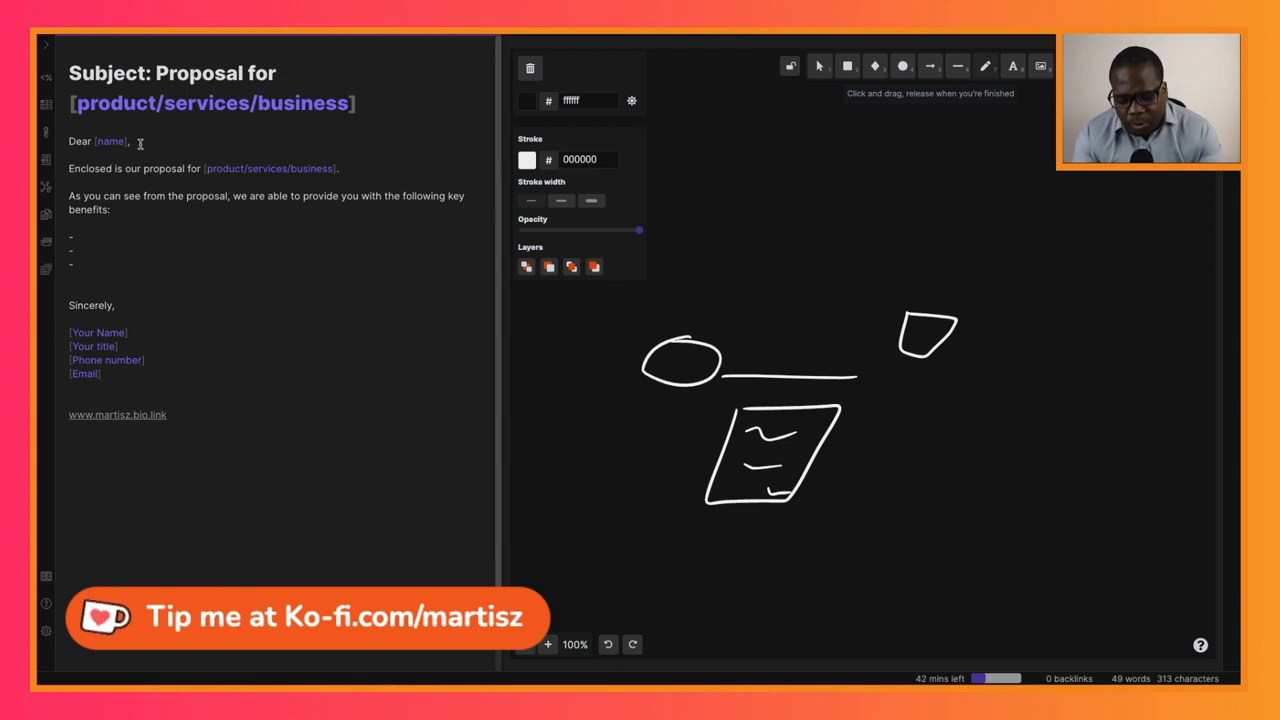
pyautogui.click(72, 238)
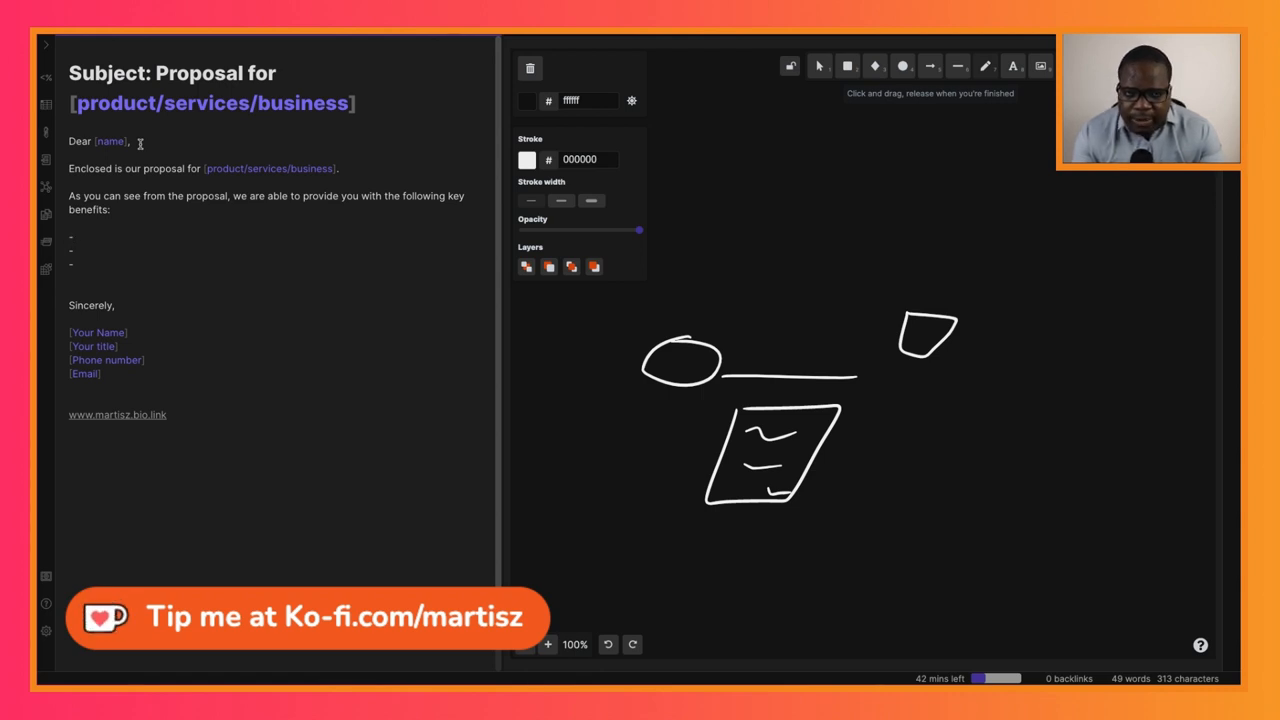
pyautogui.click(72, 236)
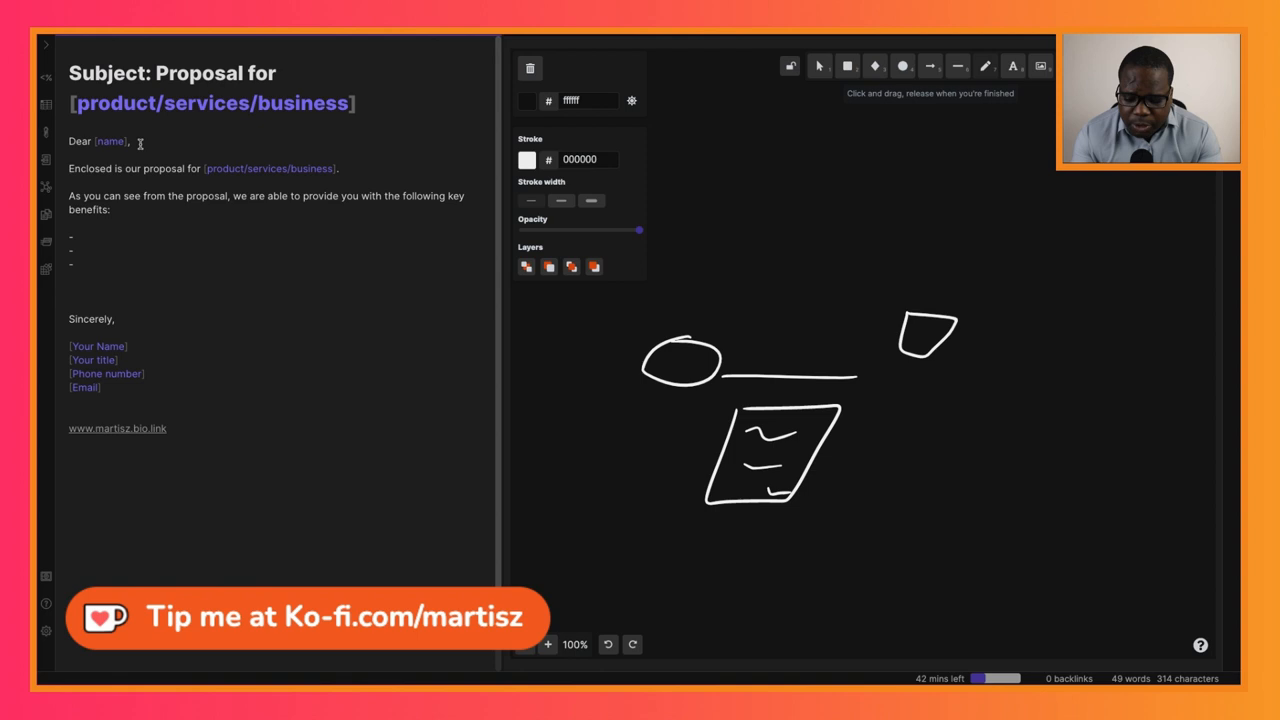
# Step: Write 'A signed contract is all that we will need to commence work on our proposal.'
pyautogui.write('A si')
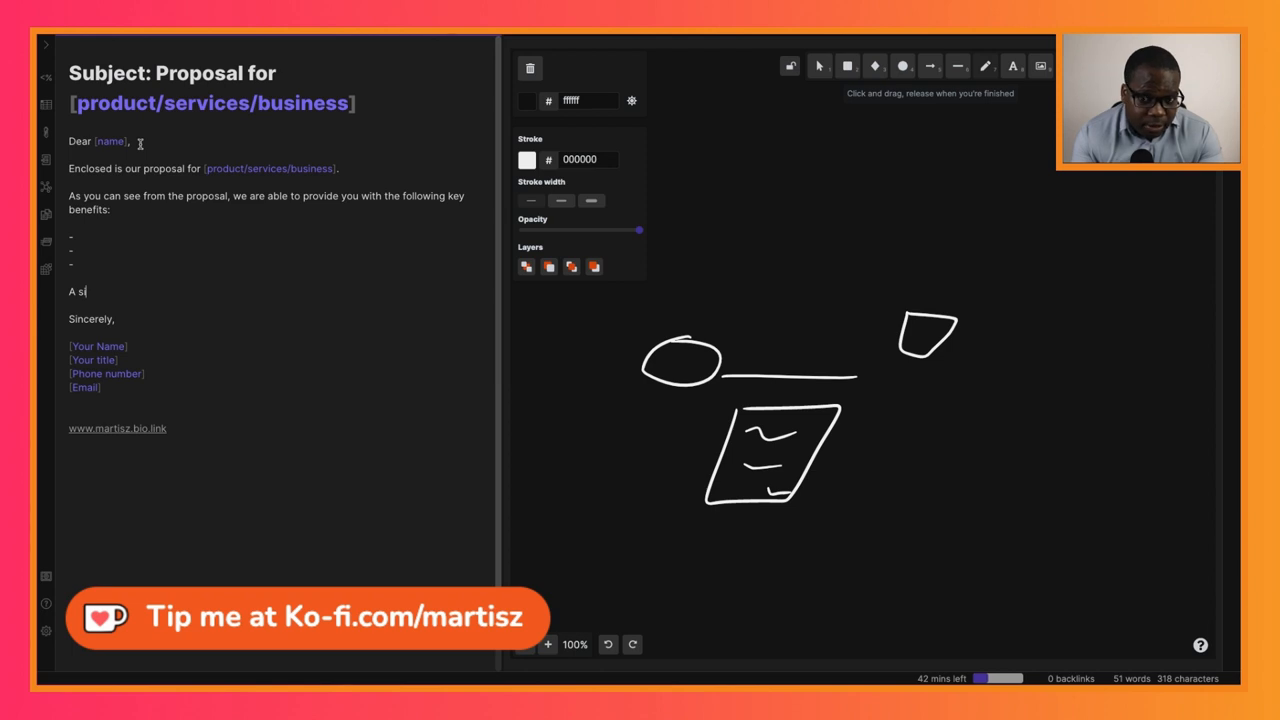
pyautogui.write('g')
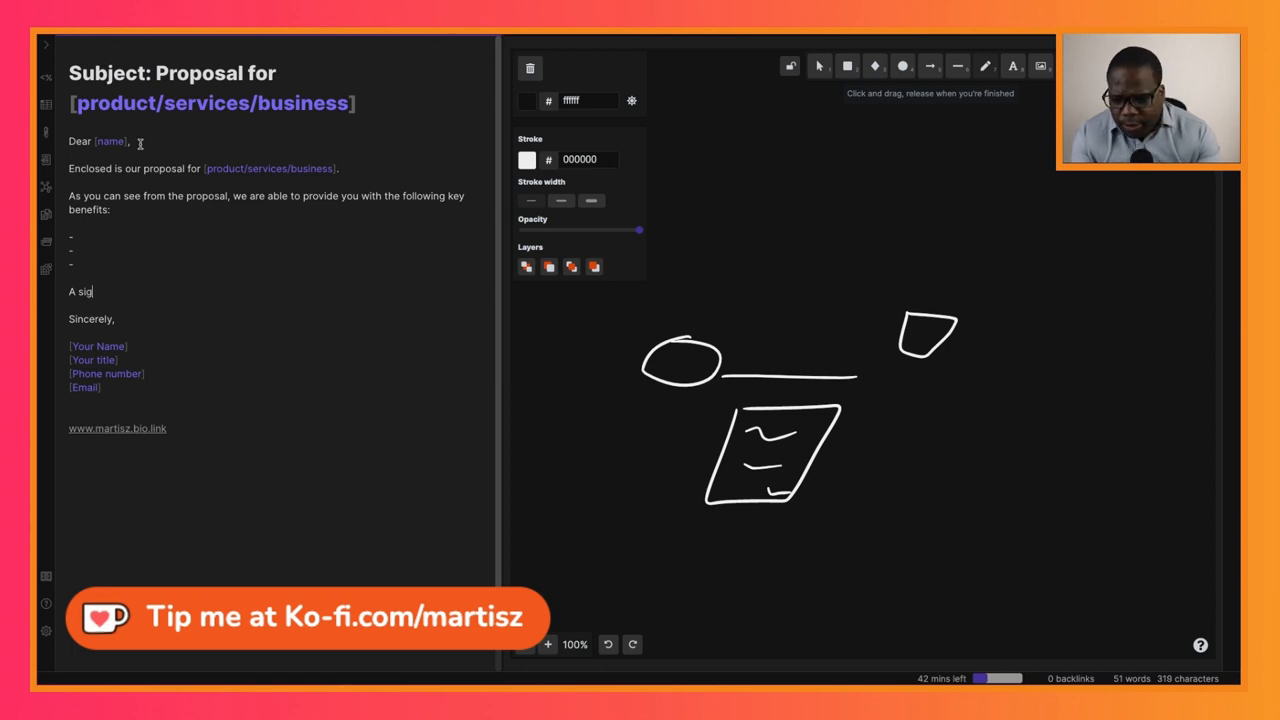
pyautogui.write('ned contr')
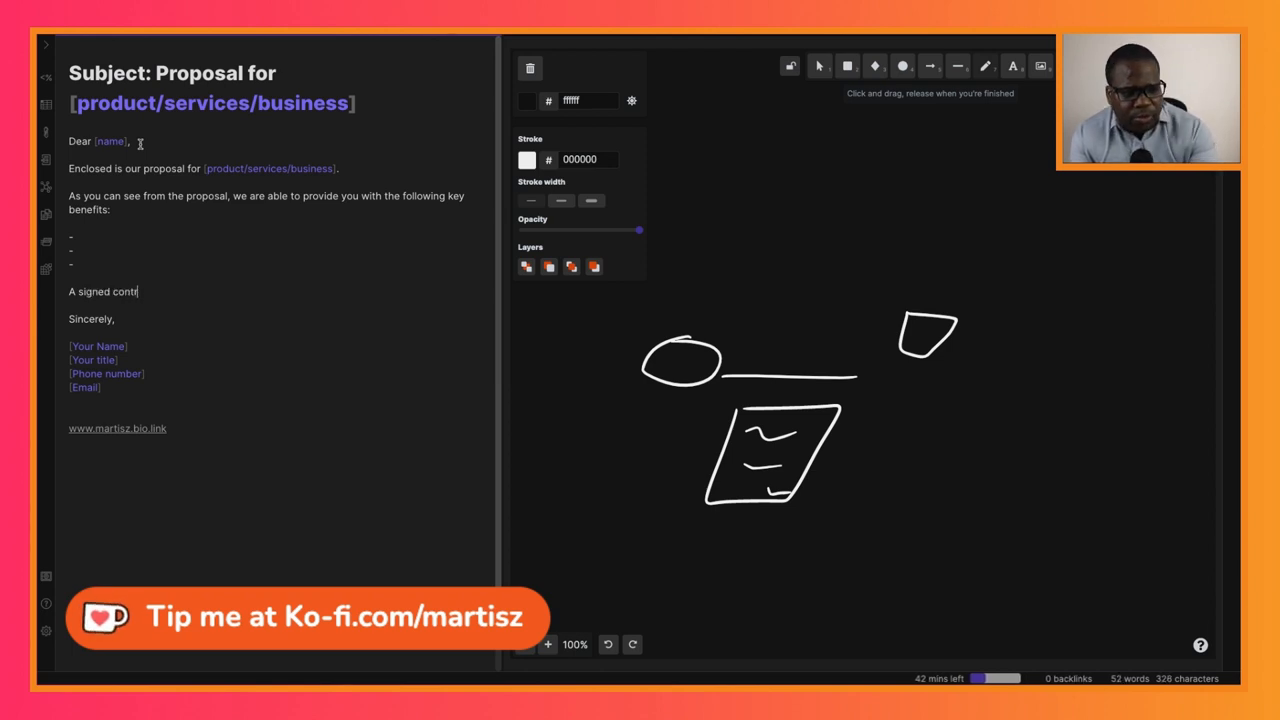
pyautogui.write('act')
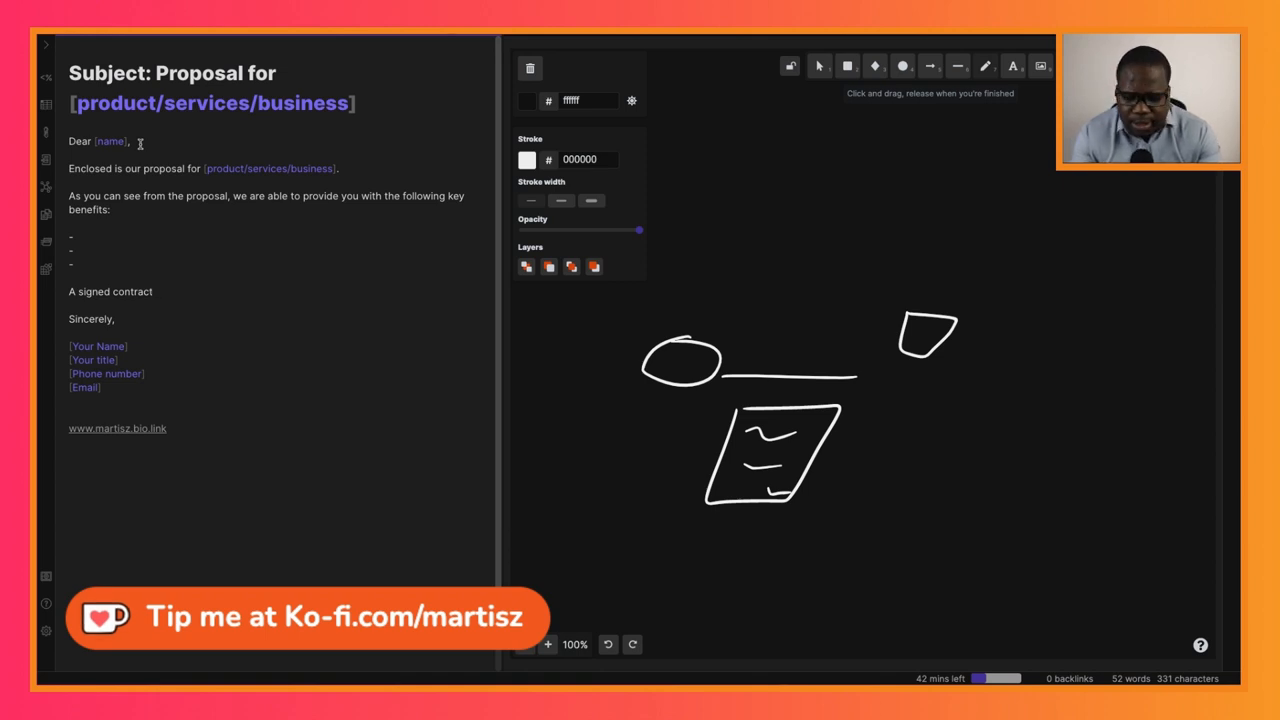
pyautogui.write('is all t')
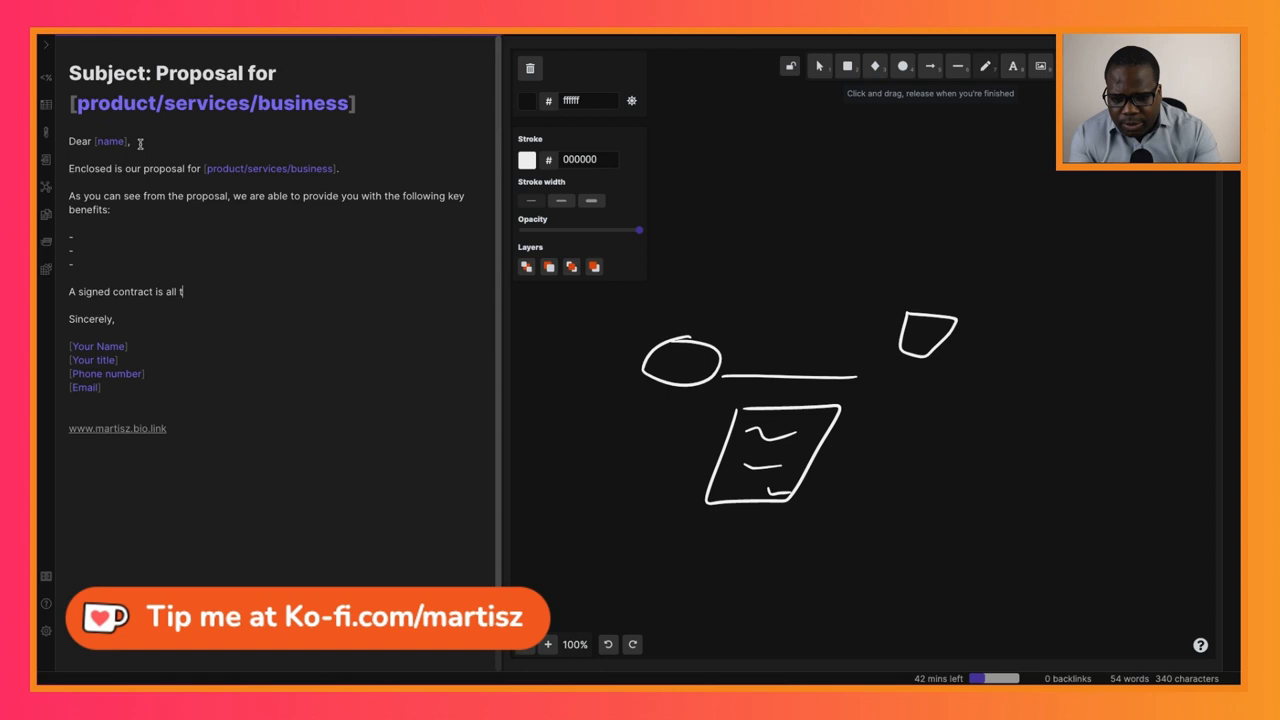
pyautogui.write('hat we will need in order to comme')
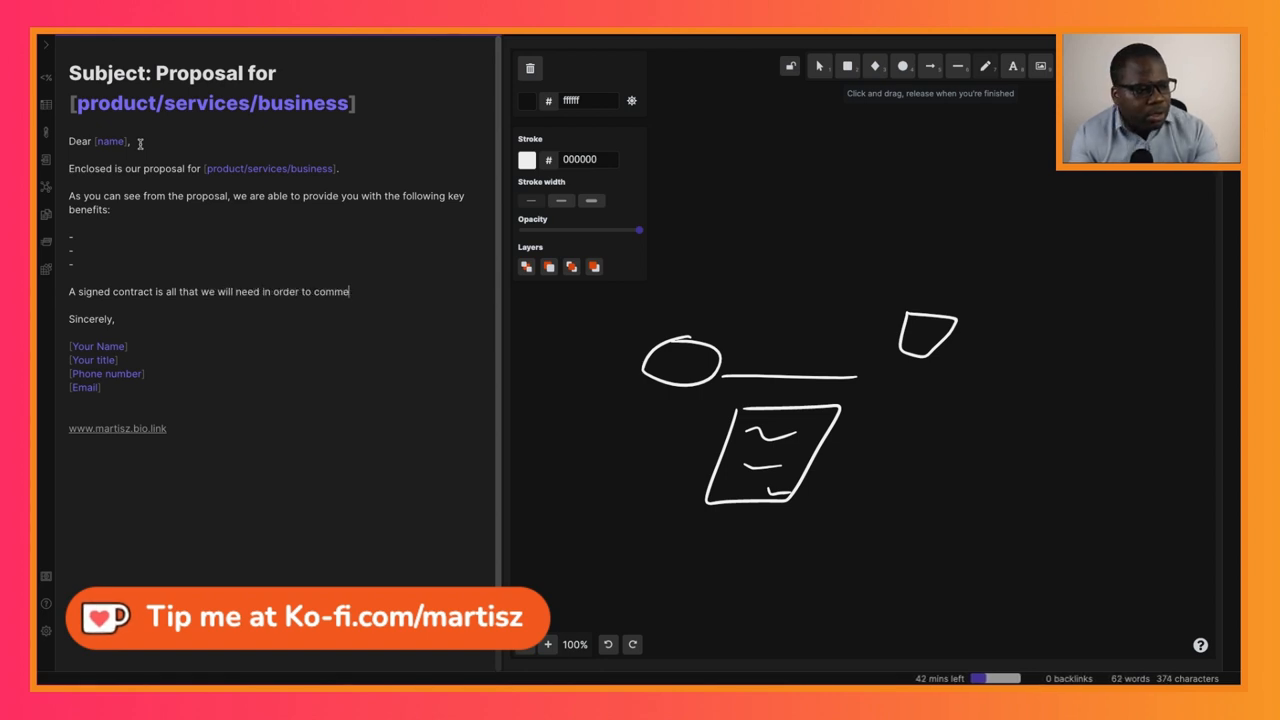
pyautogui.write('nce work')
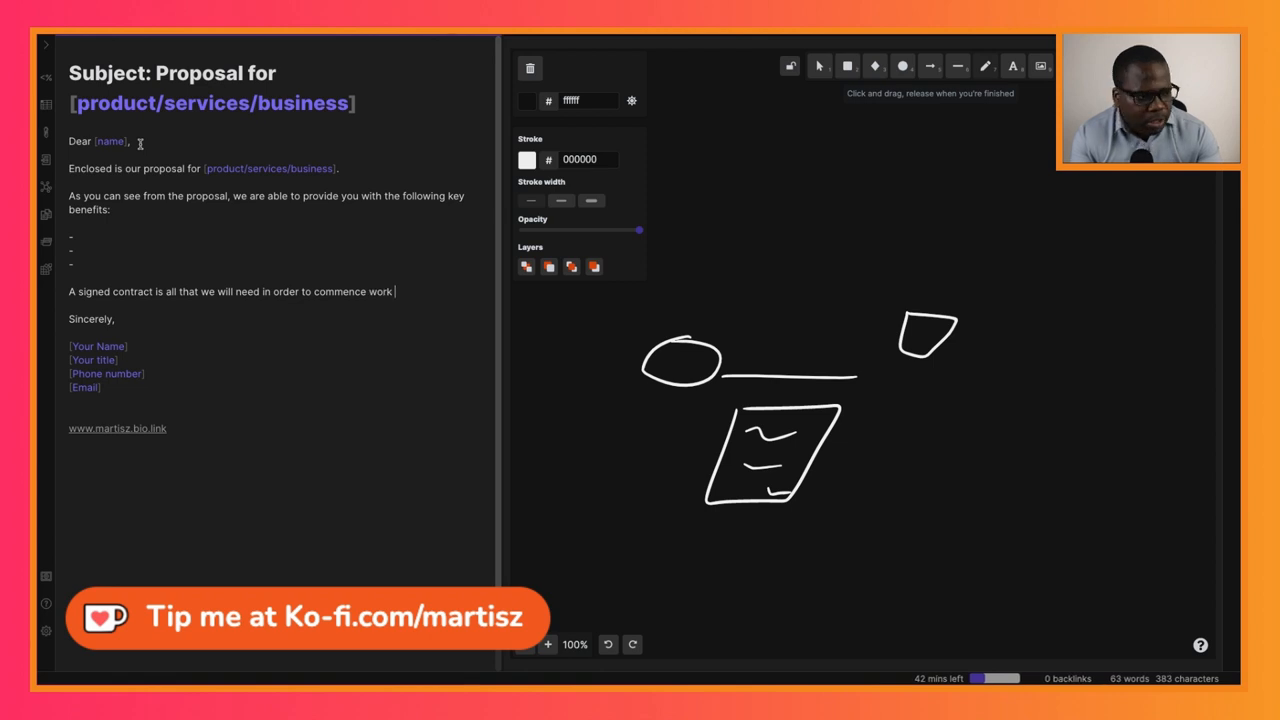
pyautogui.write('on our proposal.')
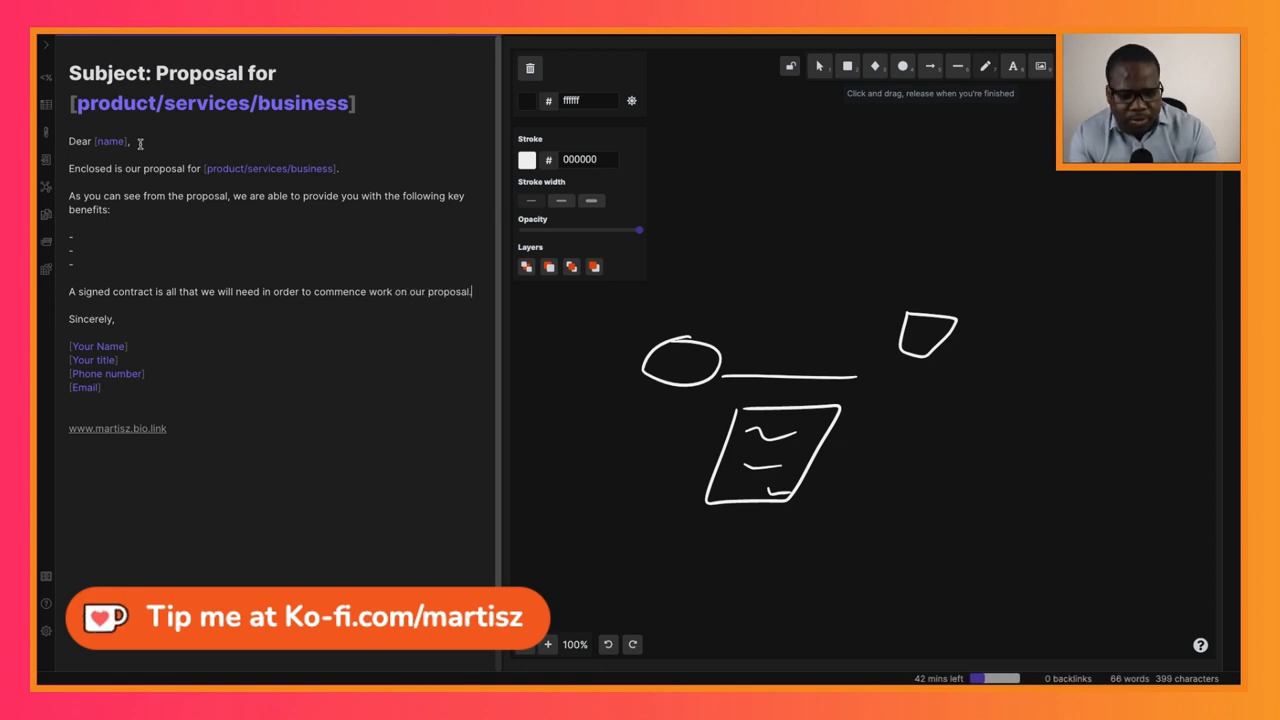
# Step: Add 'Our standard form contract is enclosed' and the 'call you later in the week to follow up.' sentence
pyautogui.write('Our standard')
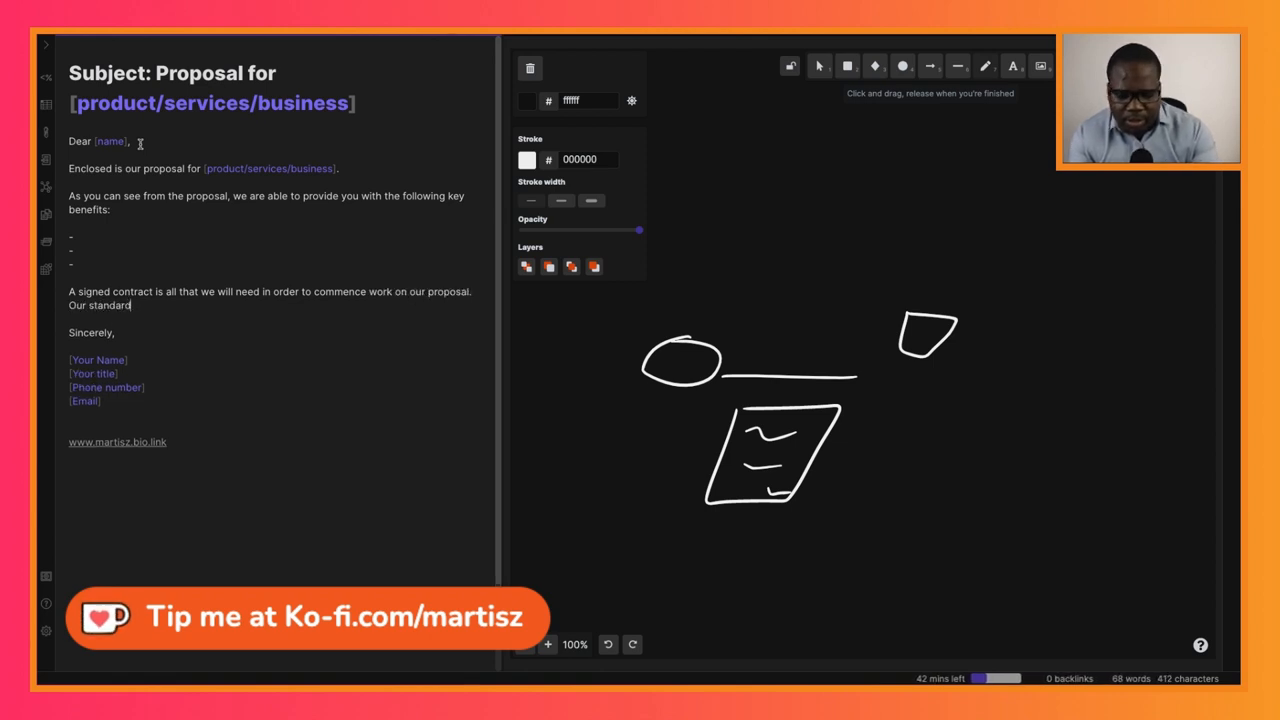
pyautogui.write('form')
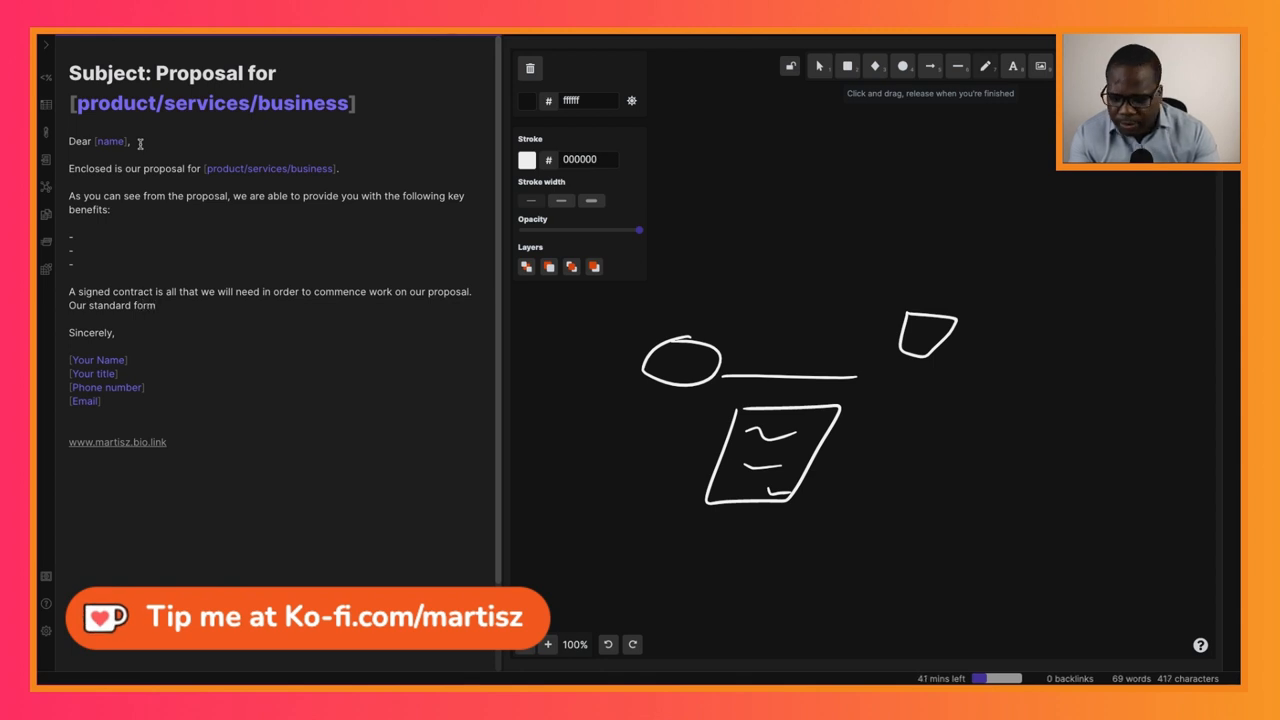
pyautogui.write('contract is enclos')
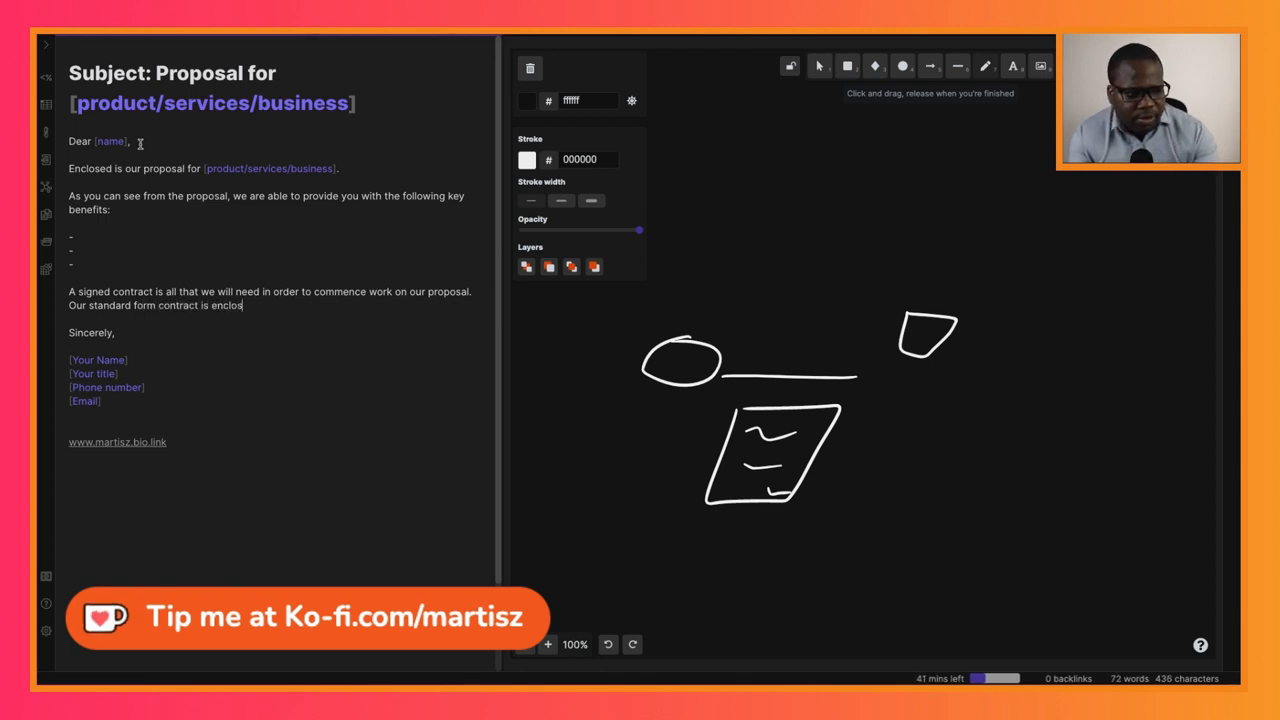
pyautogui.write('ed')
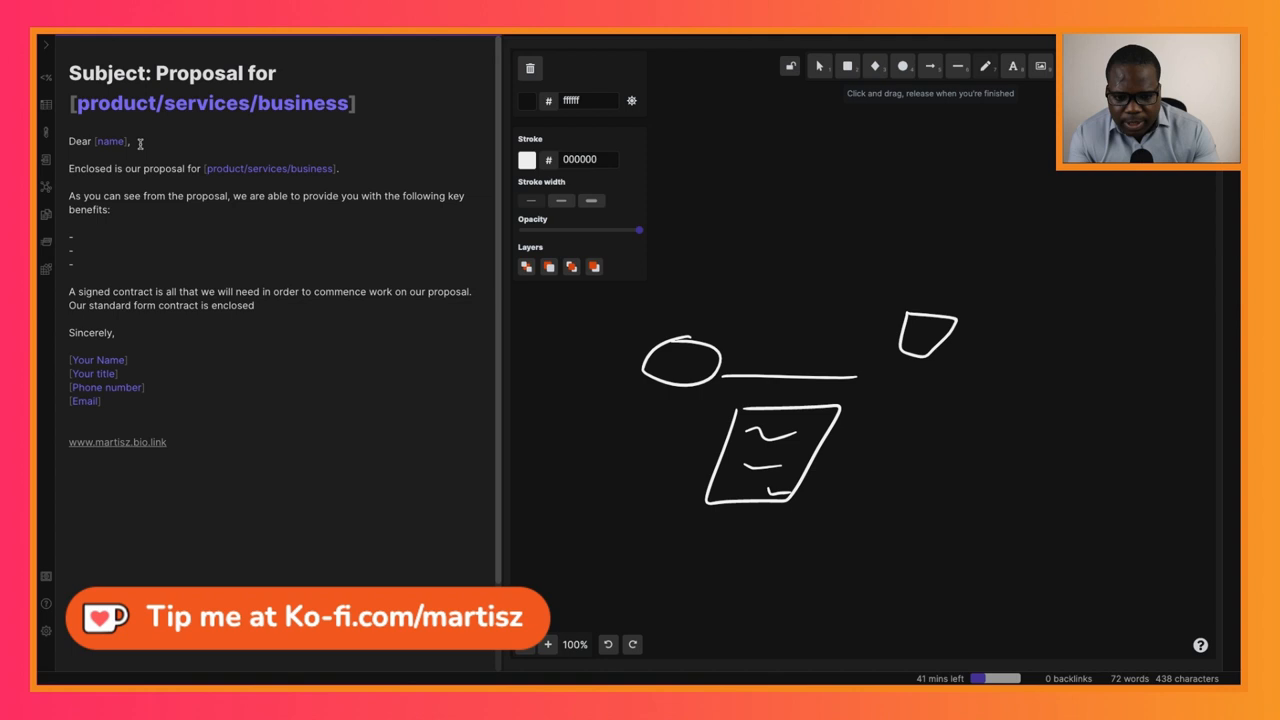
pyautogui.click(256, 304)
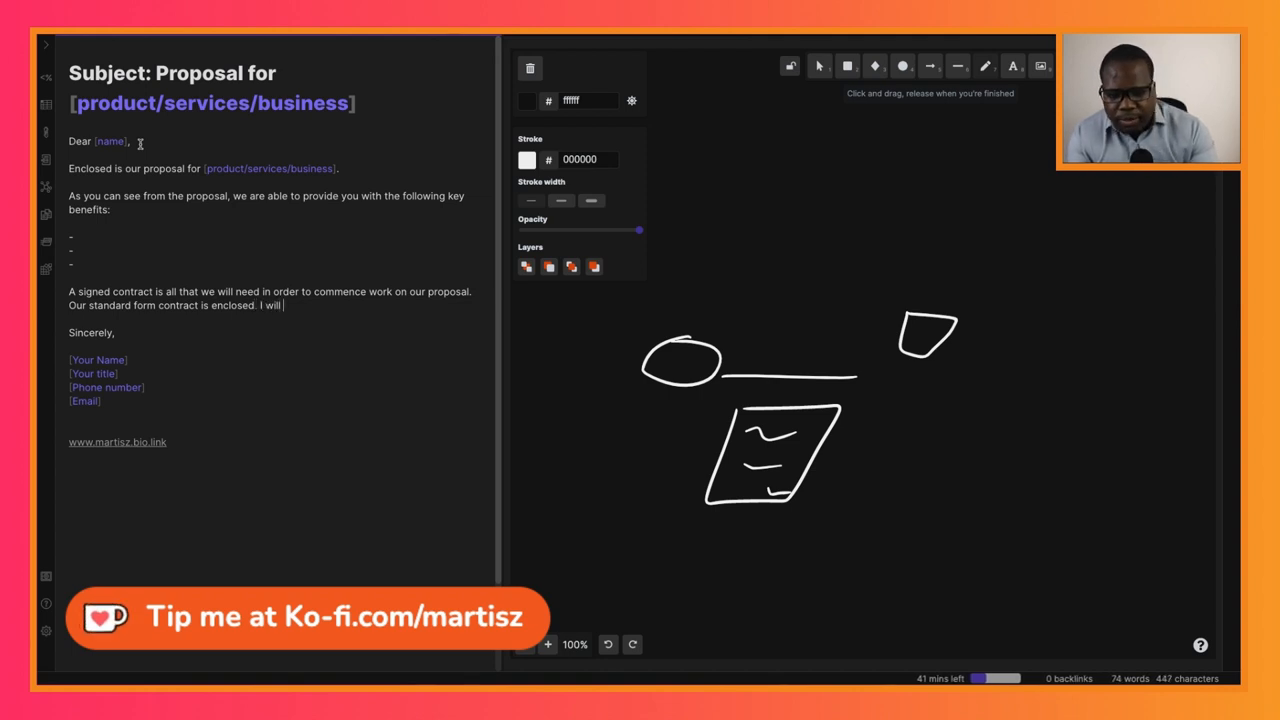
pyautogui.write('call you')
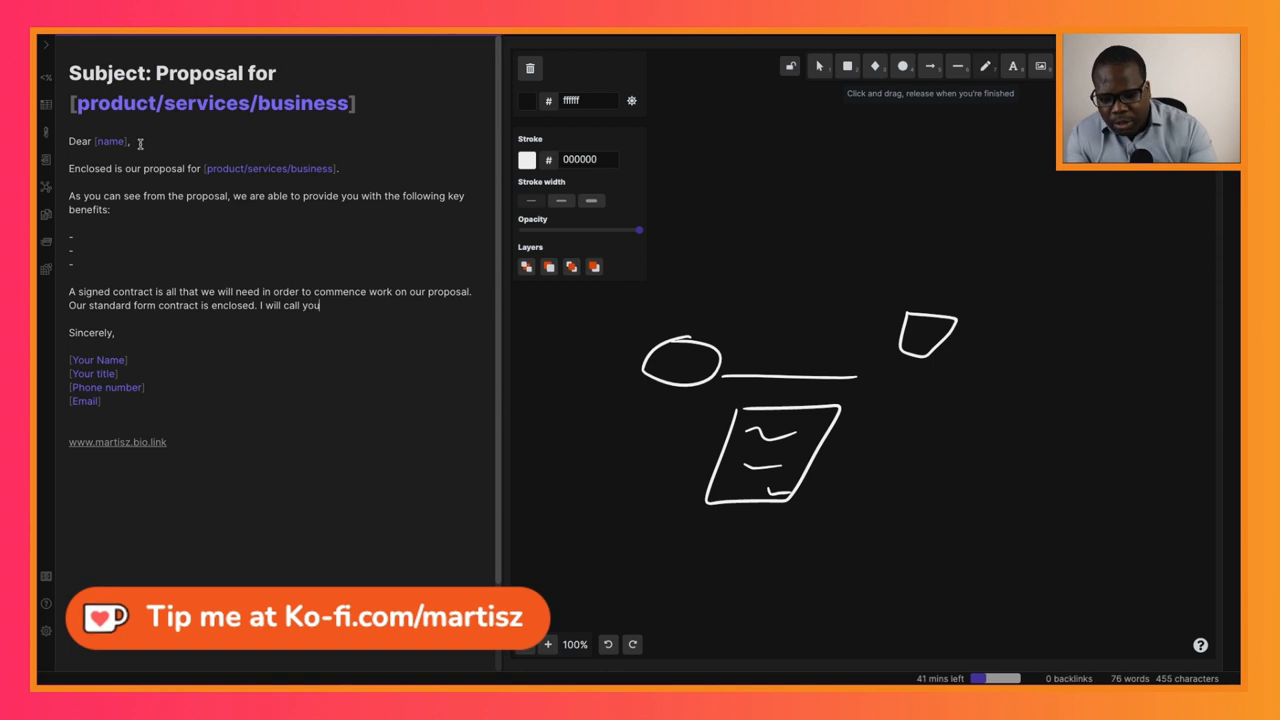
pyautogui.write('later in the week to')
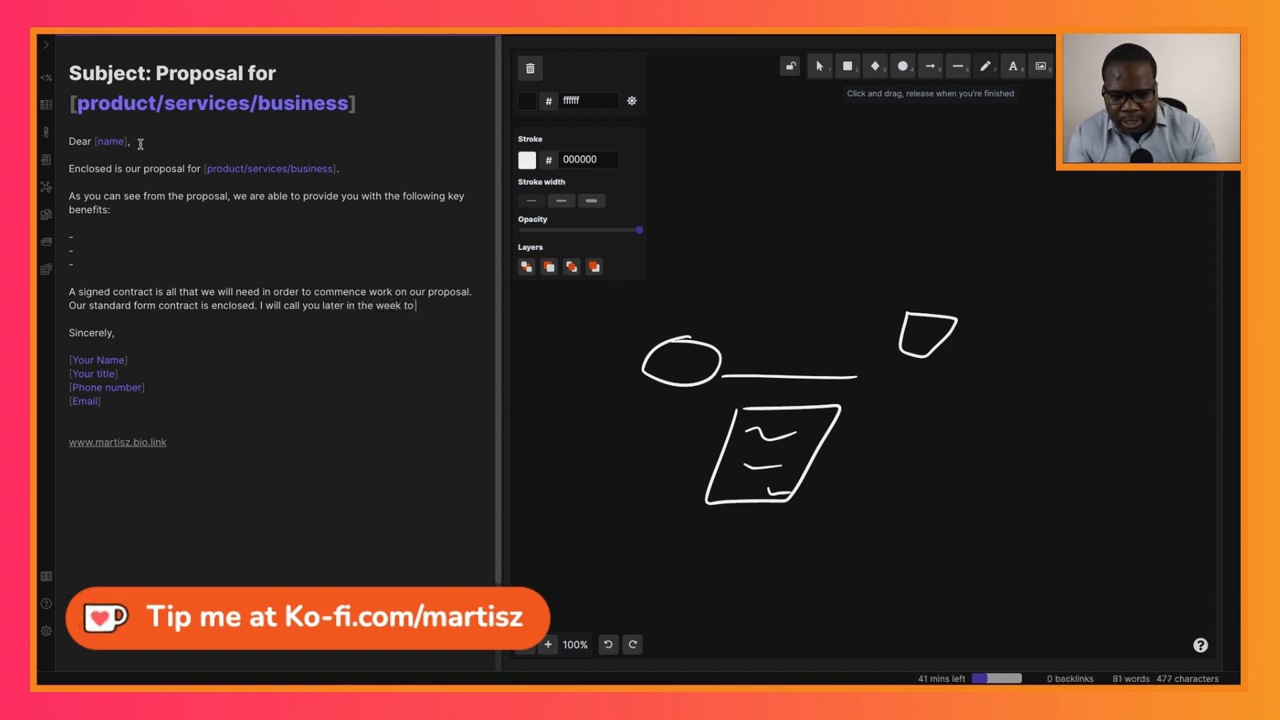
pyautogui.write('follow')
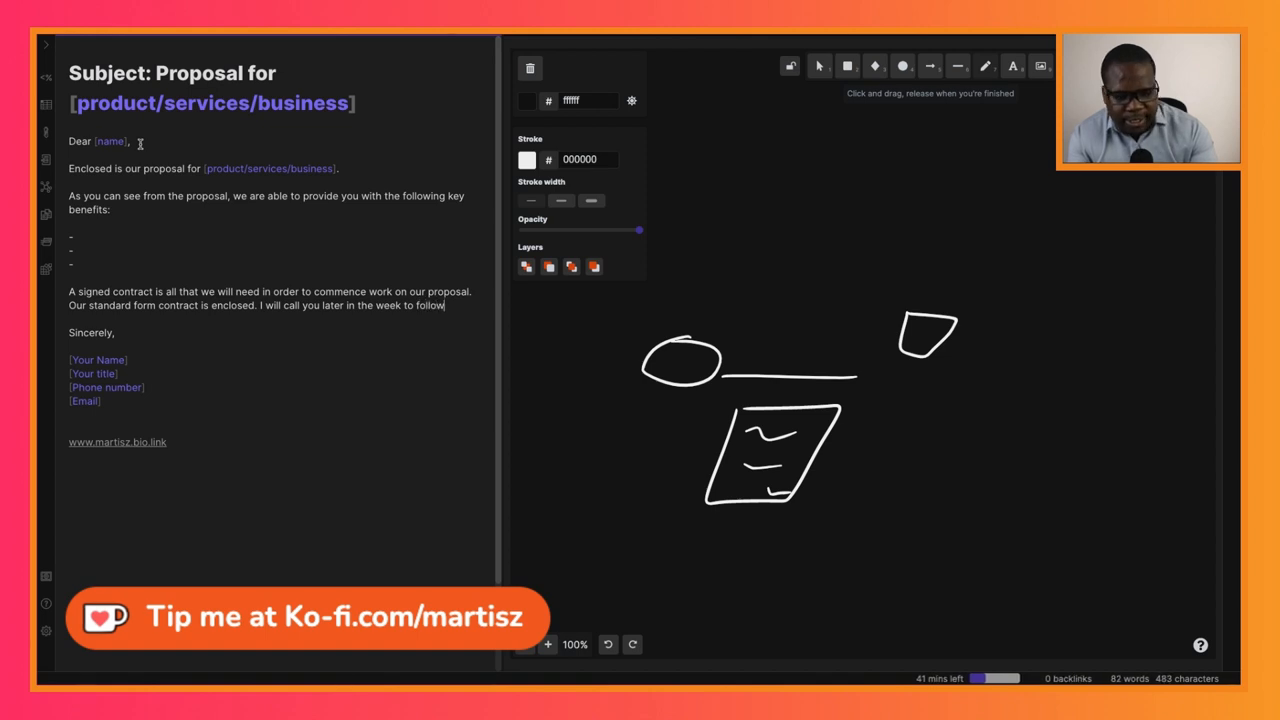
pyautogui.write('up.')
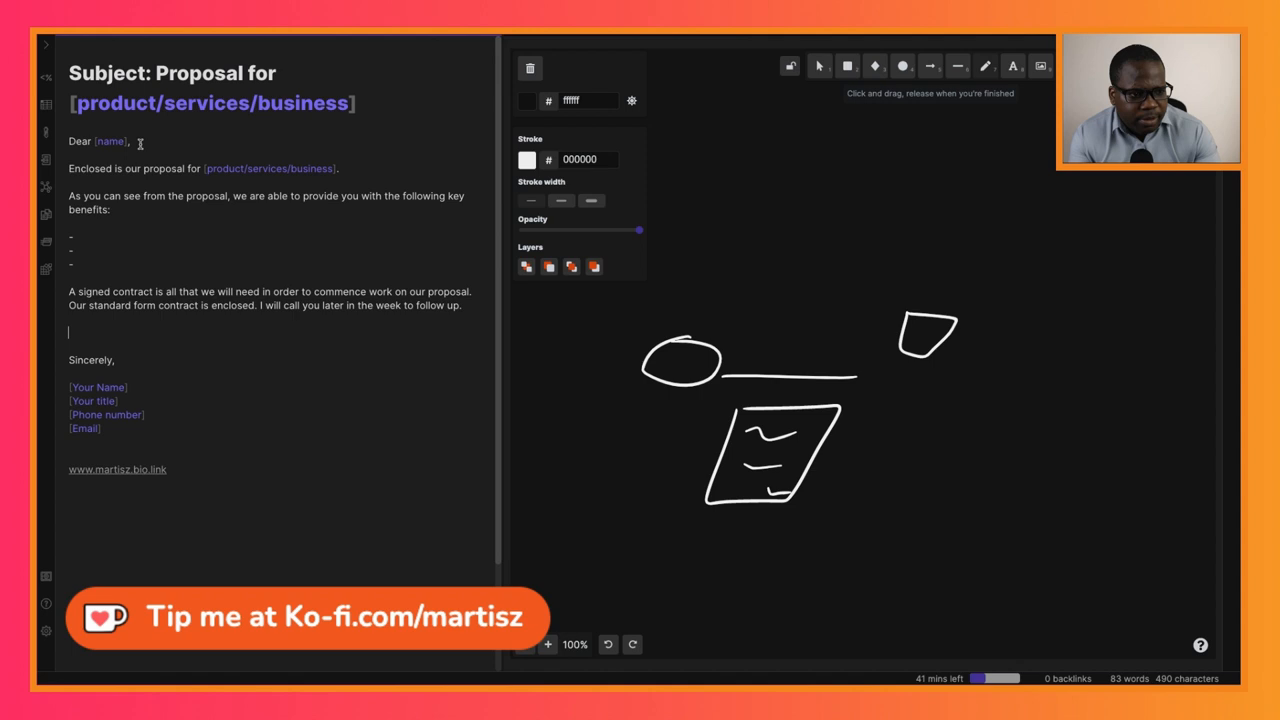
# Step: Write 'Thank you for the opportunity to serve you.' on the line above 'Sincerely,'
pyautogui.write('Tha')
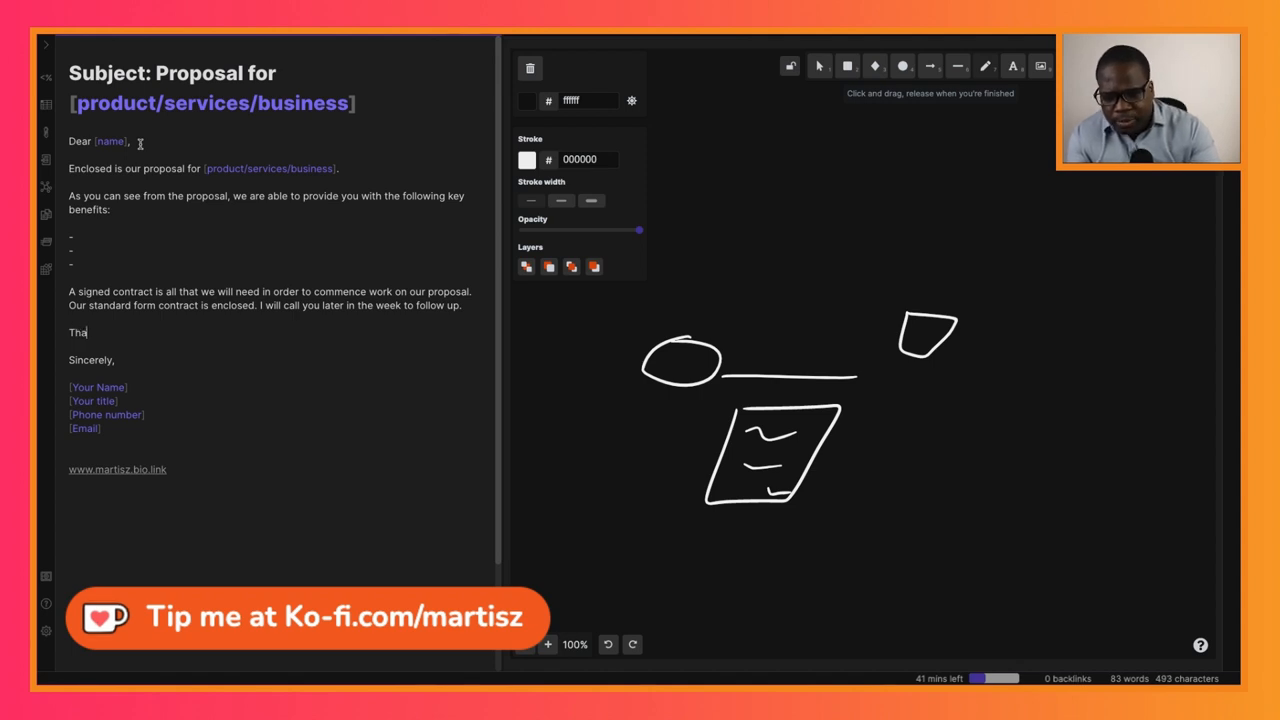
pyautogui.write('nk you')
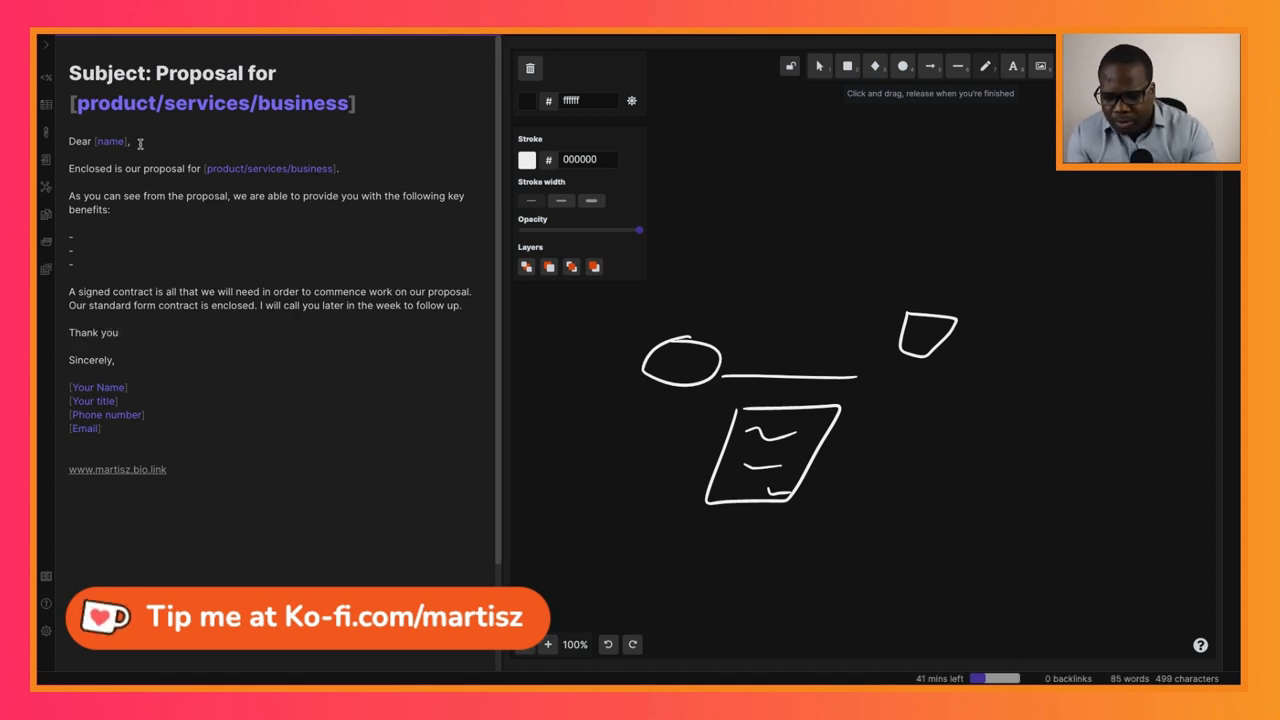
pyautogui.write('for the oppor')
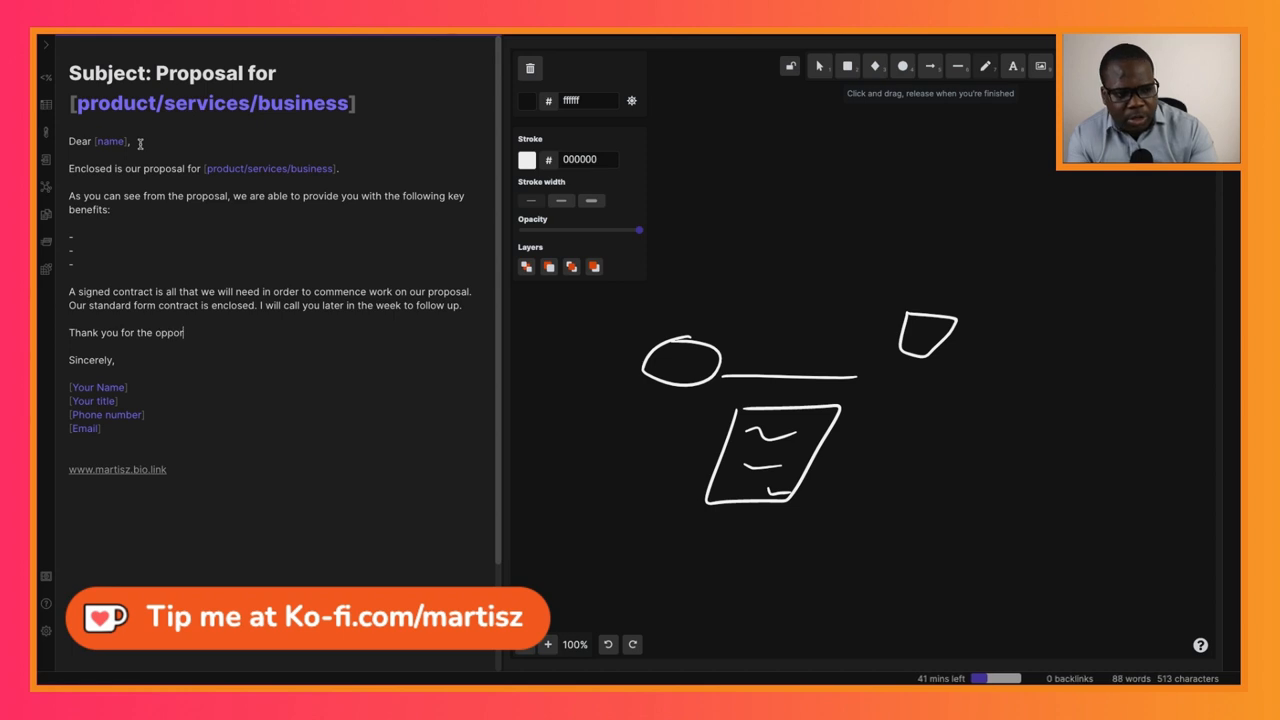
pyautogui.write('tunity')
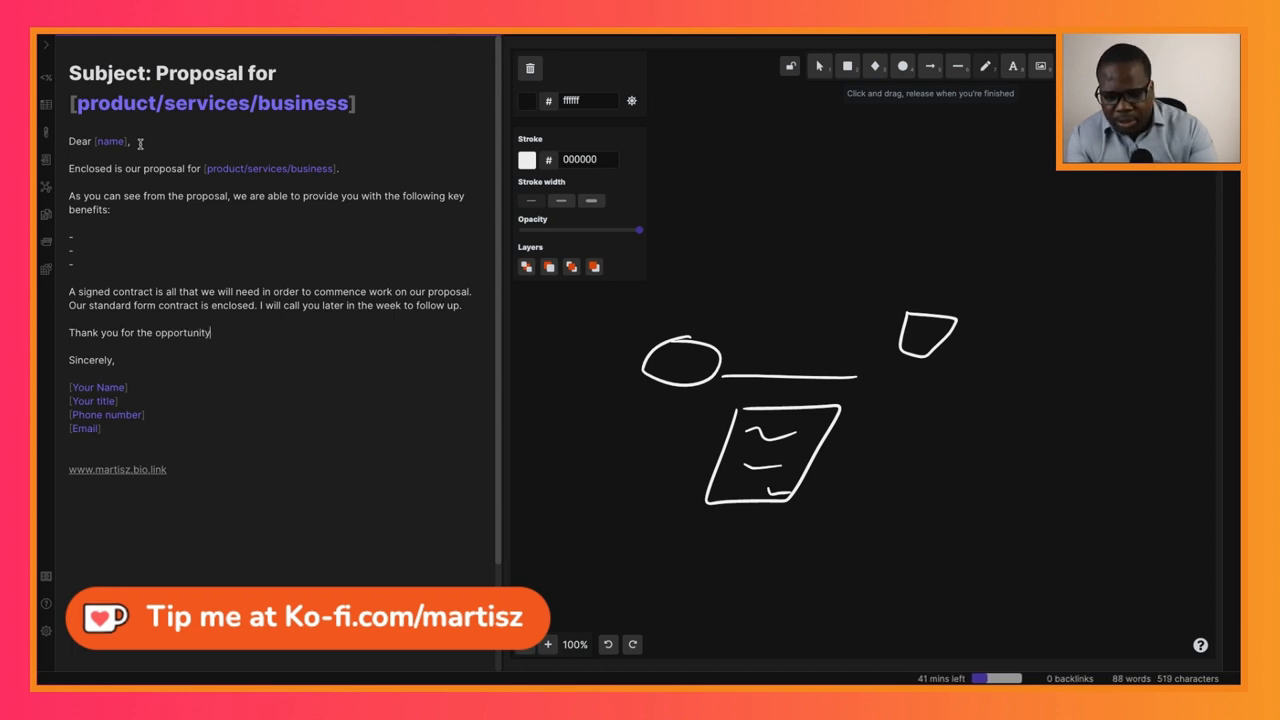
pyautogui.write('to serve you.')
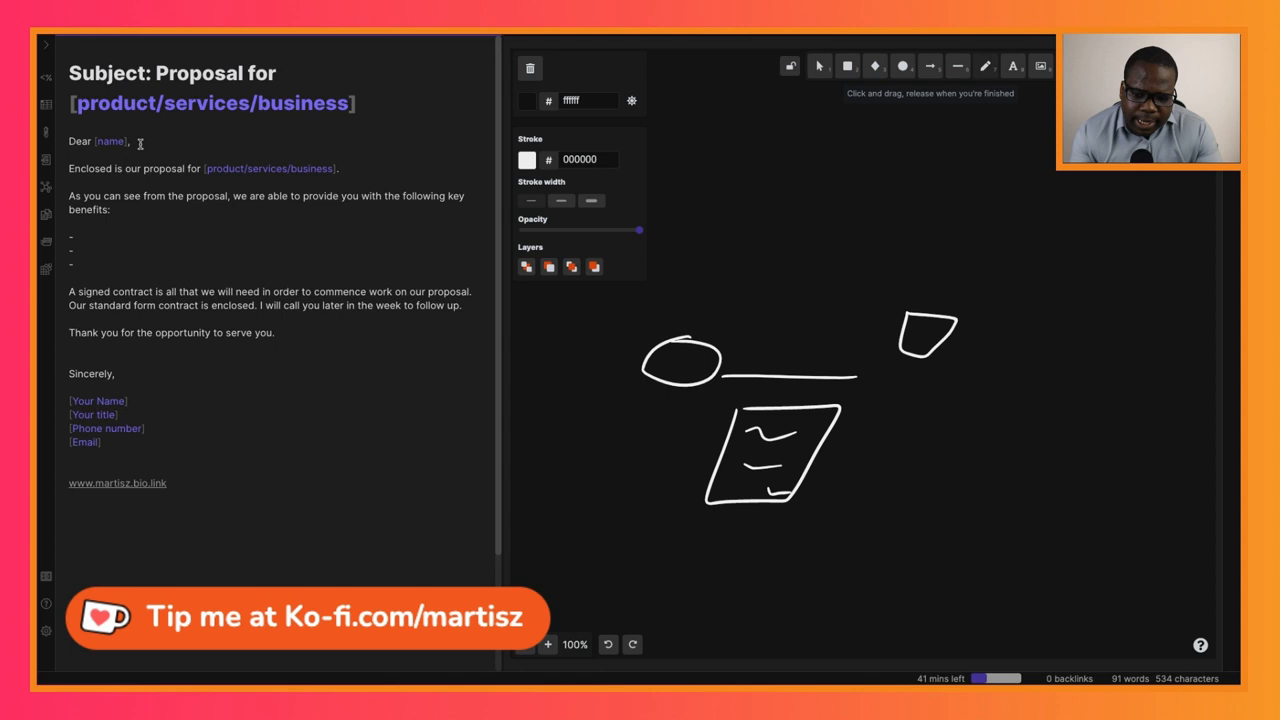
pyautogui.click(68, 346)
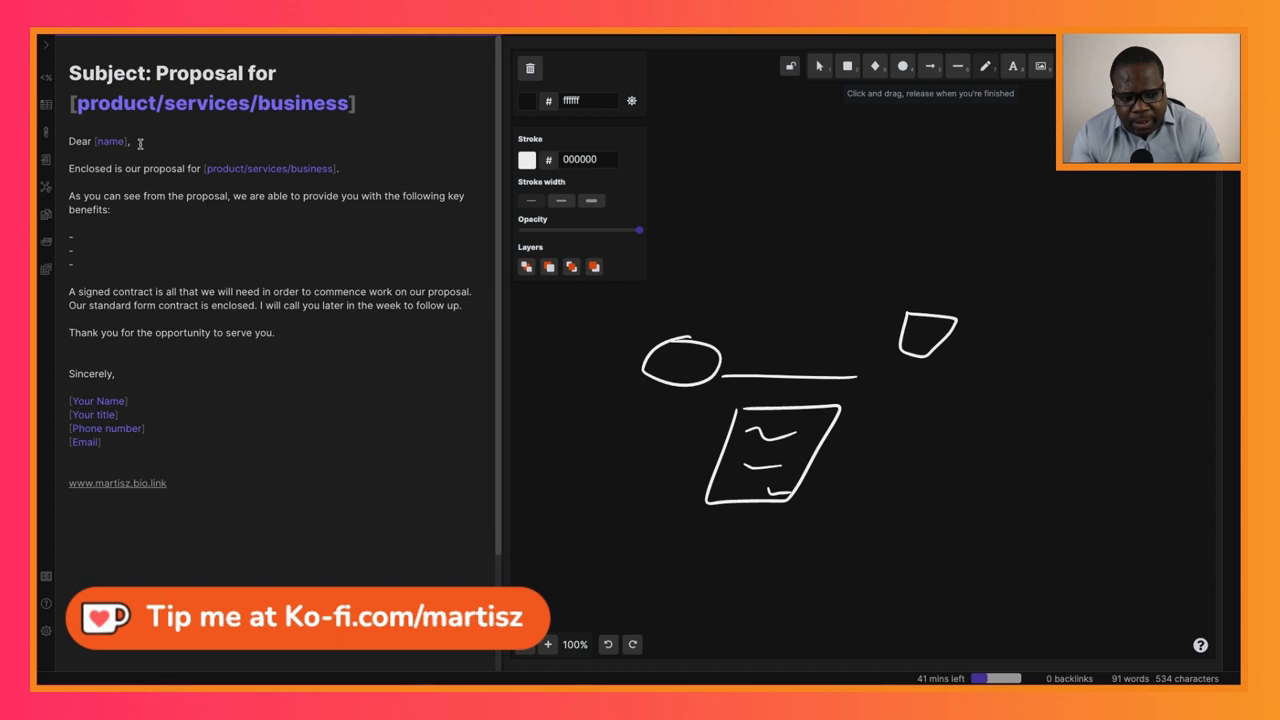
pyautogui.click(68, 346)
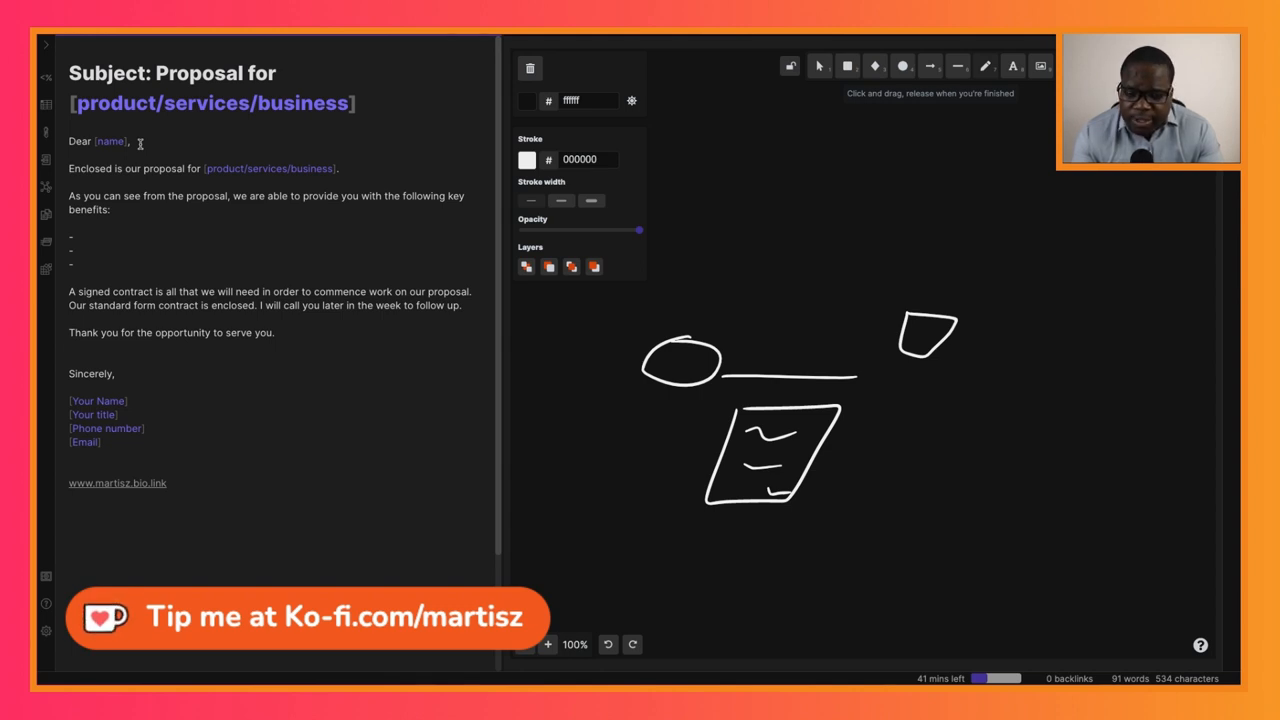
pyautogui.click(70, 346)
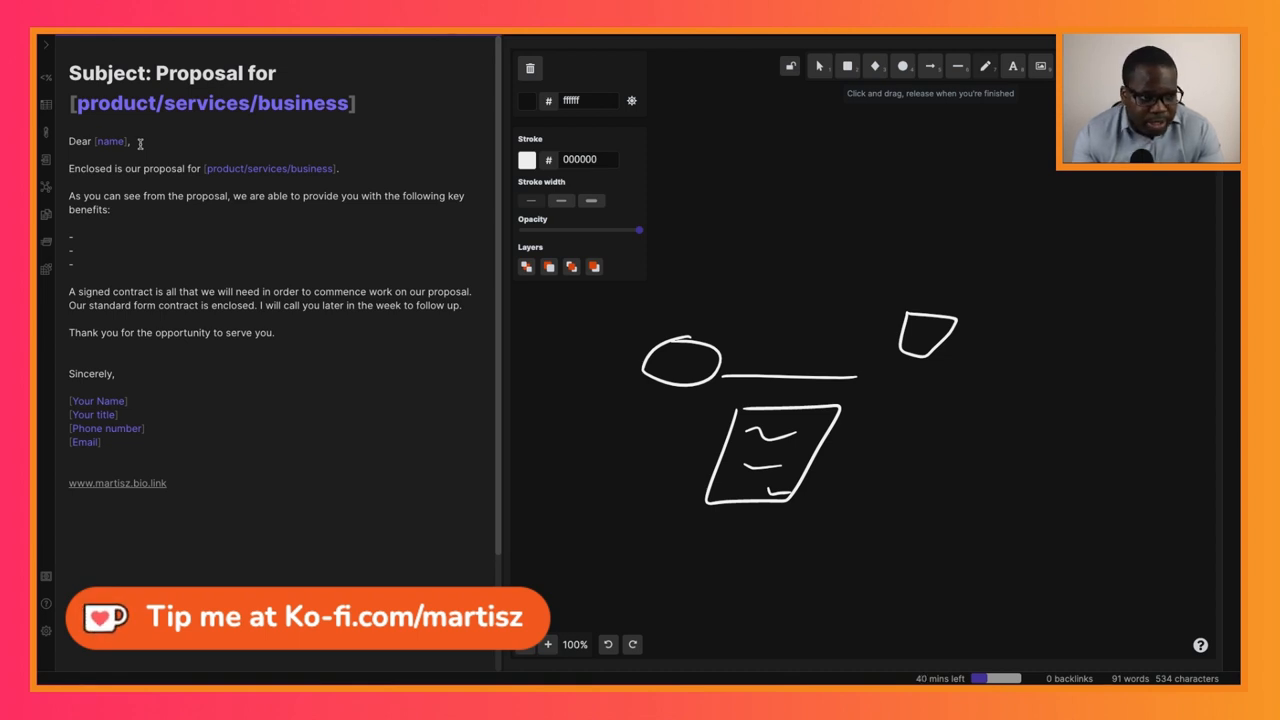
pyautogui.click(70, 346)
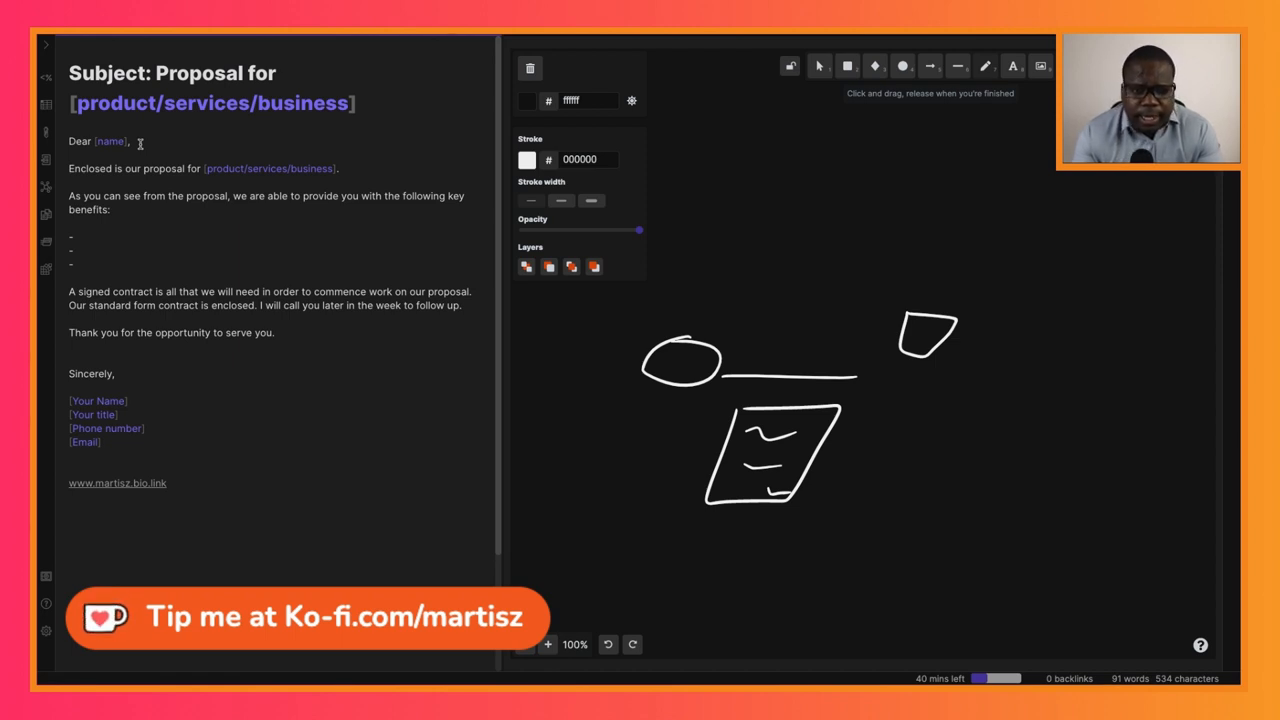
pyautogui.click(70, 346)
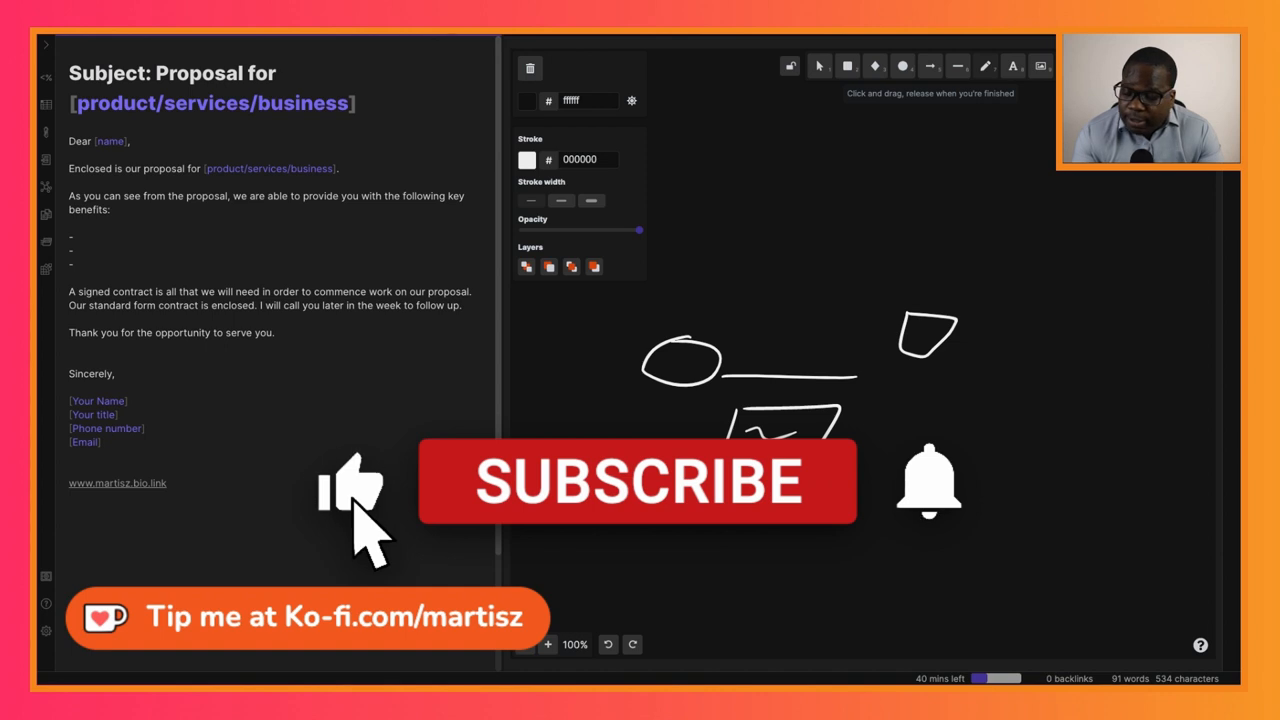
pyautogui.moveTo(824, 530)
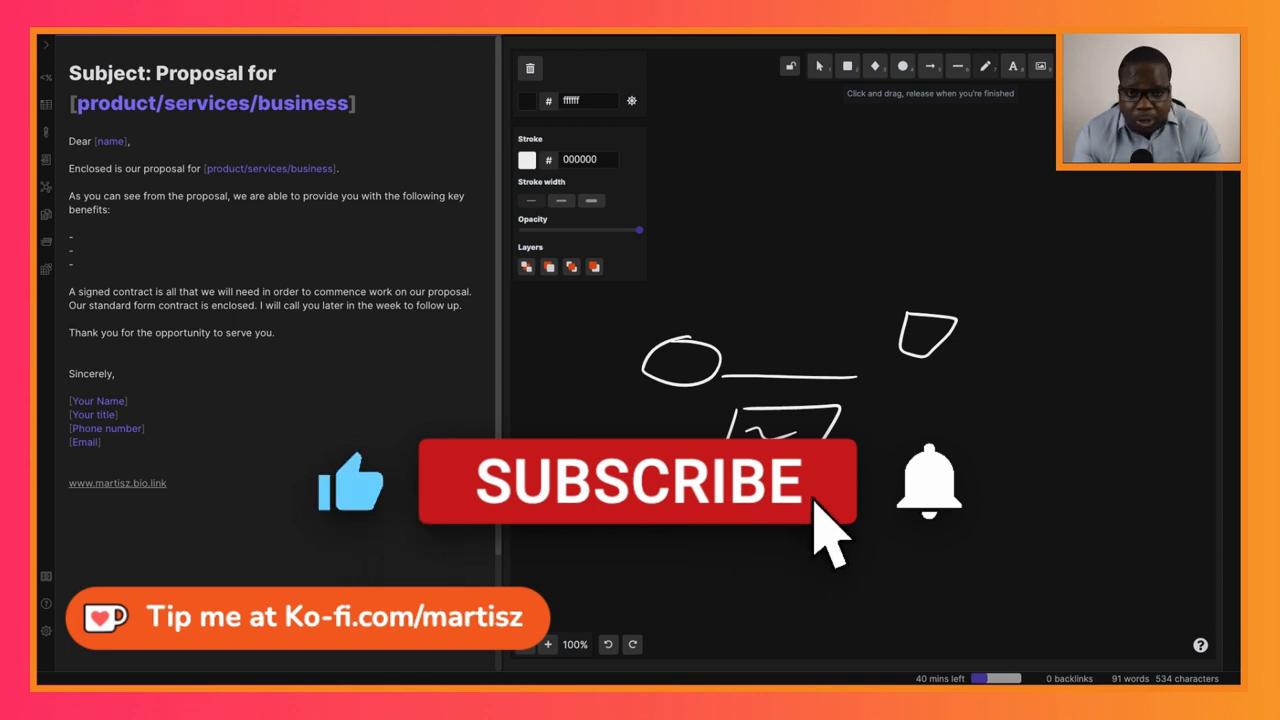